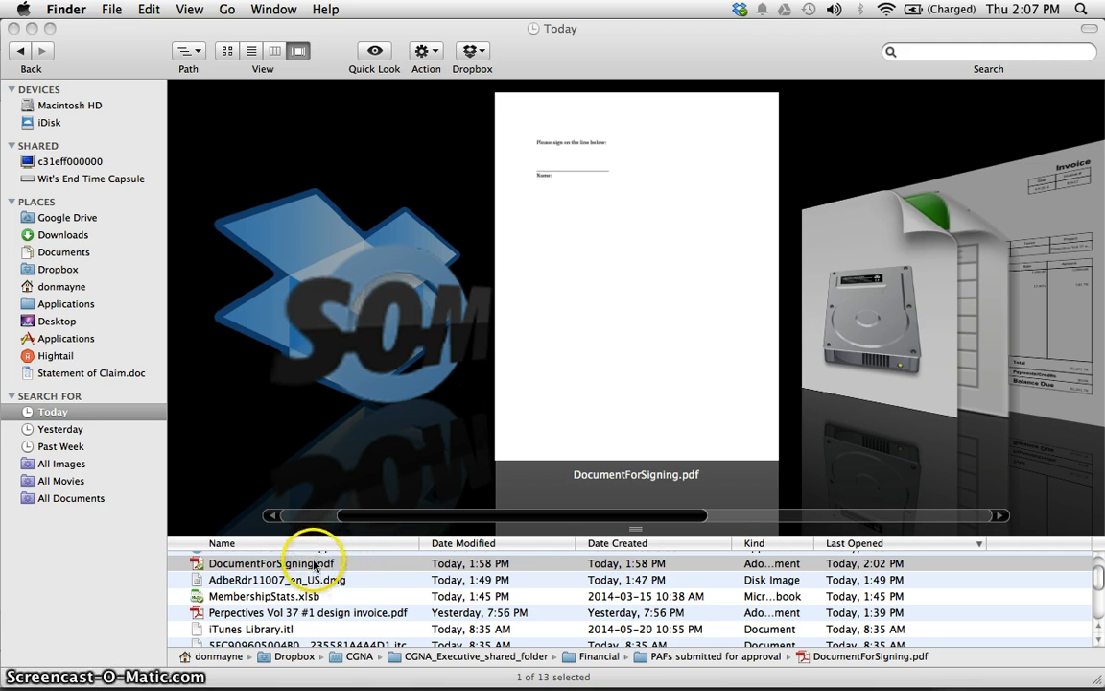
mouse_move(263, 568)
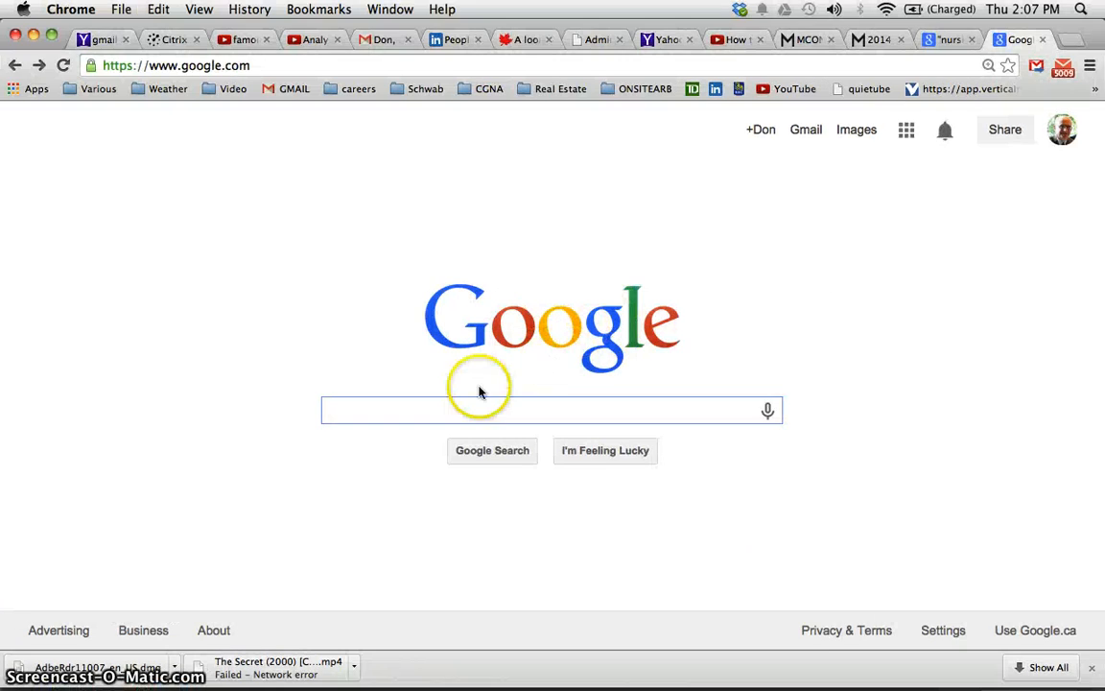
Search Google for 'adobe reader latest version'
left_click(552, 409)
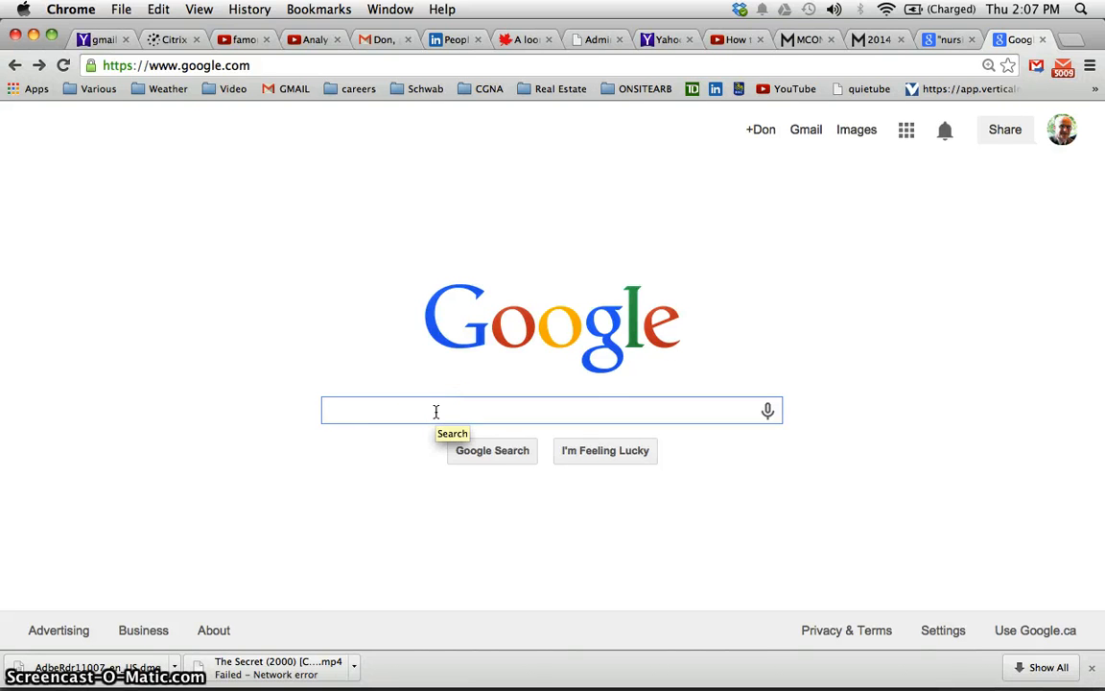
type("adobe re")
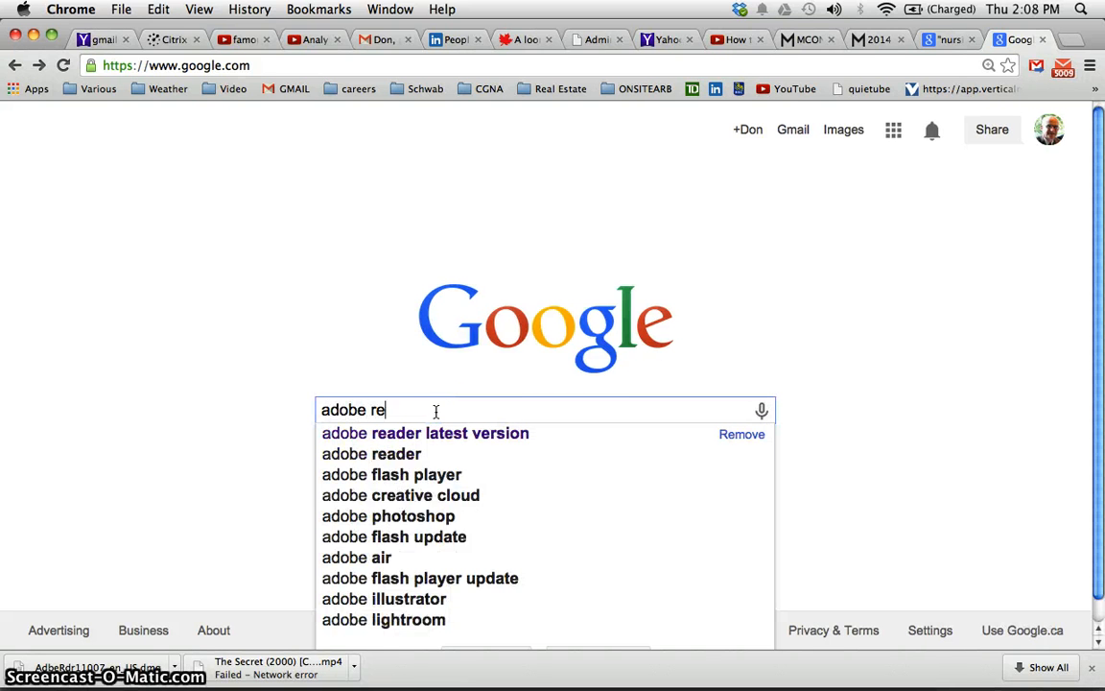
type("ader l")
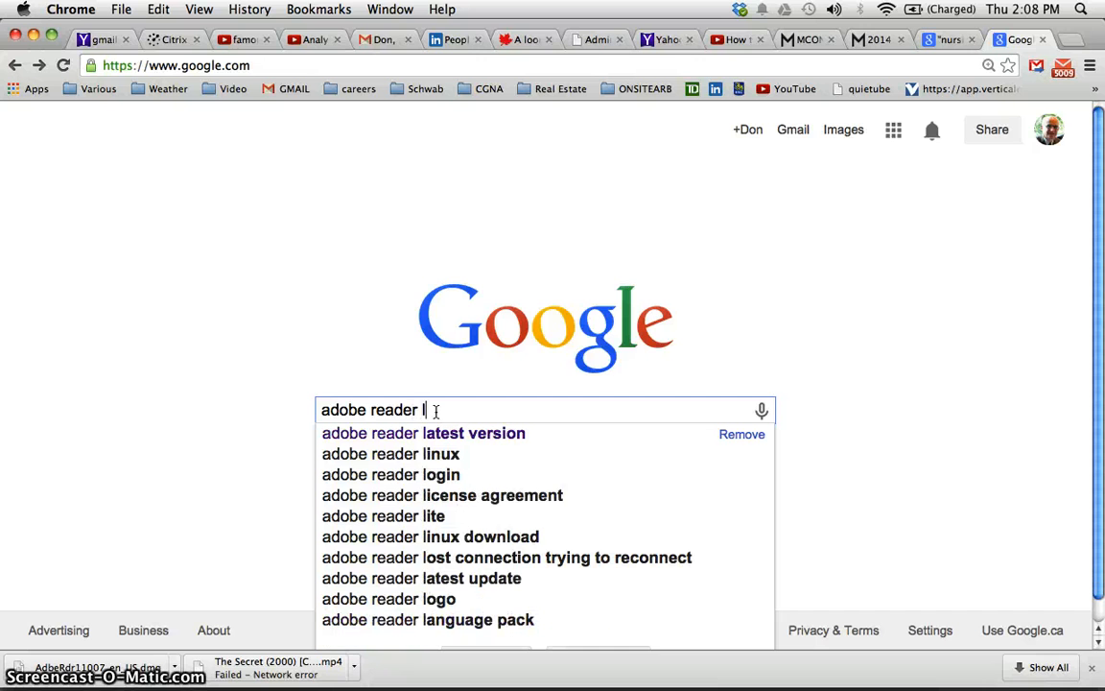
type("atest v")
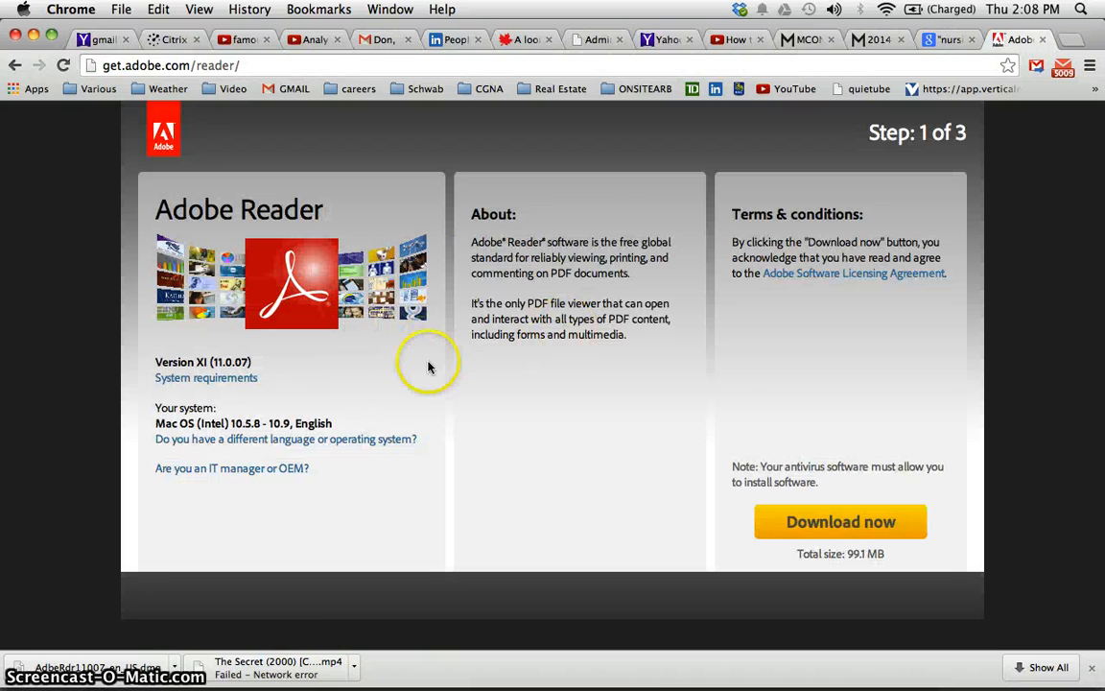
mouse_move(299, 389)
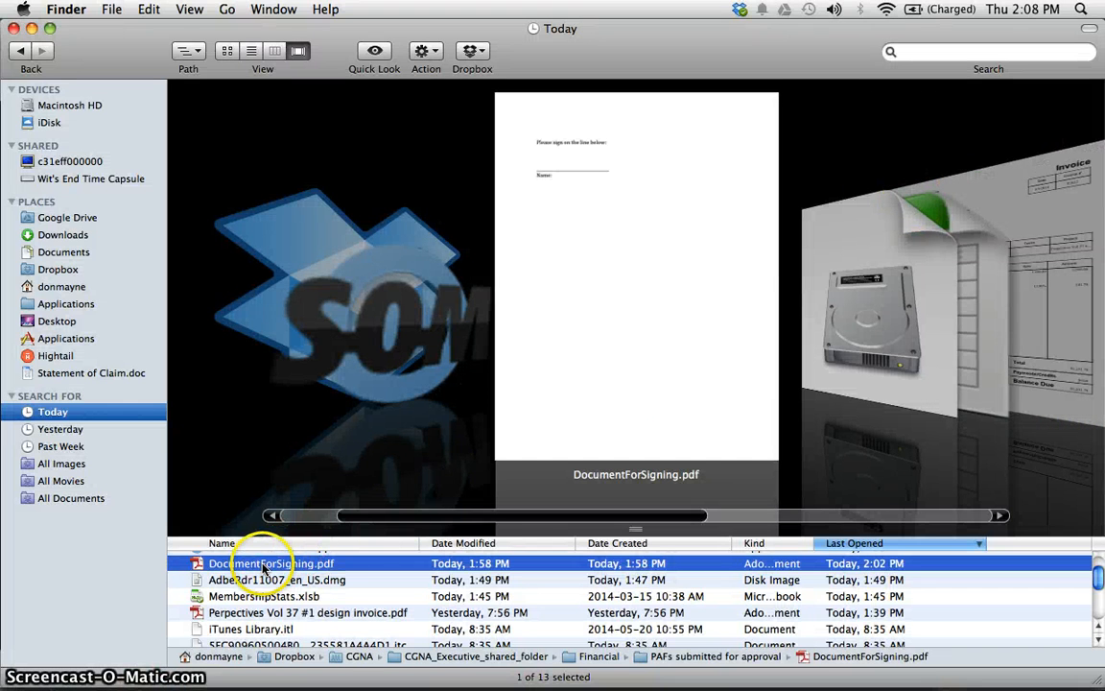
mouse_move(247, 571)
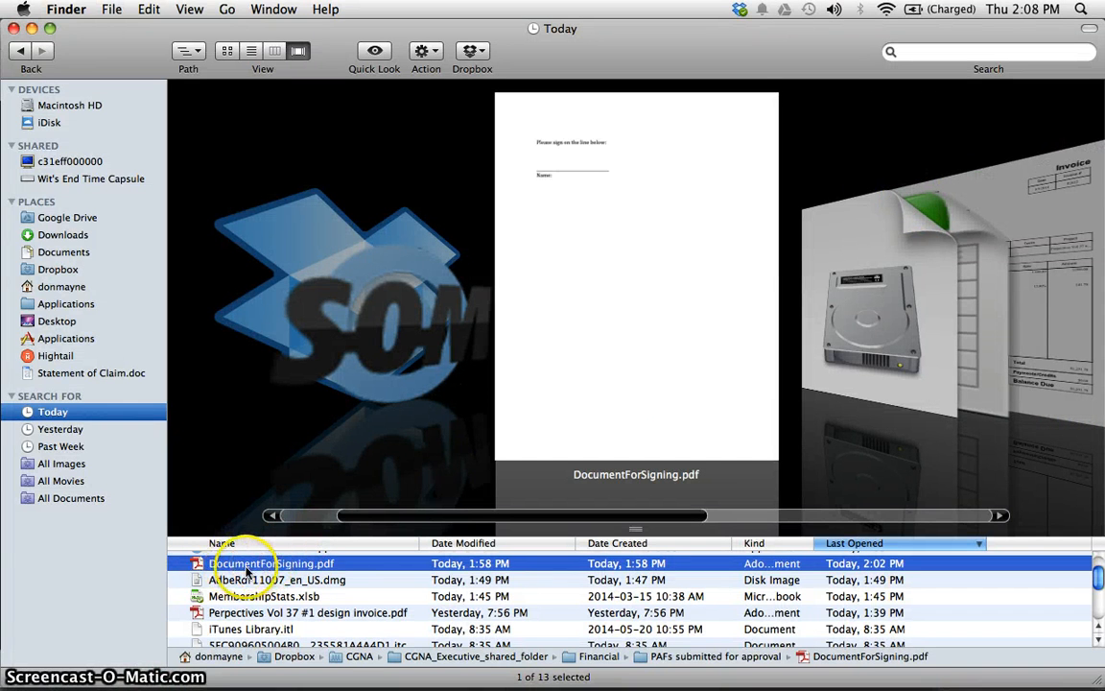
mouse_move(283, 571)
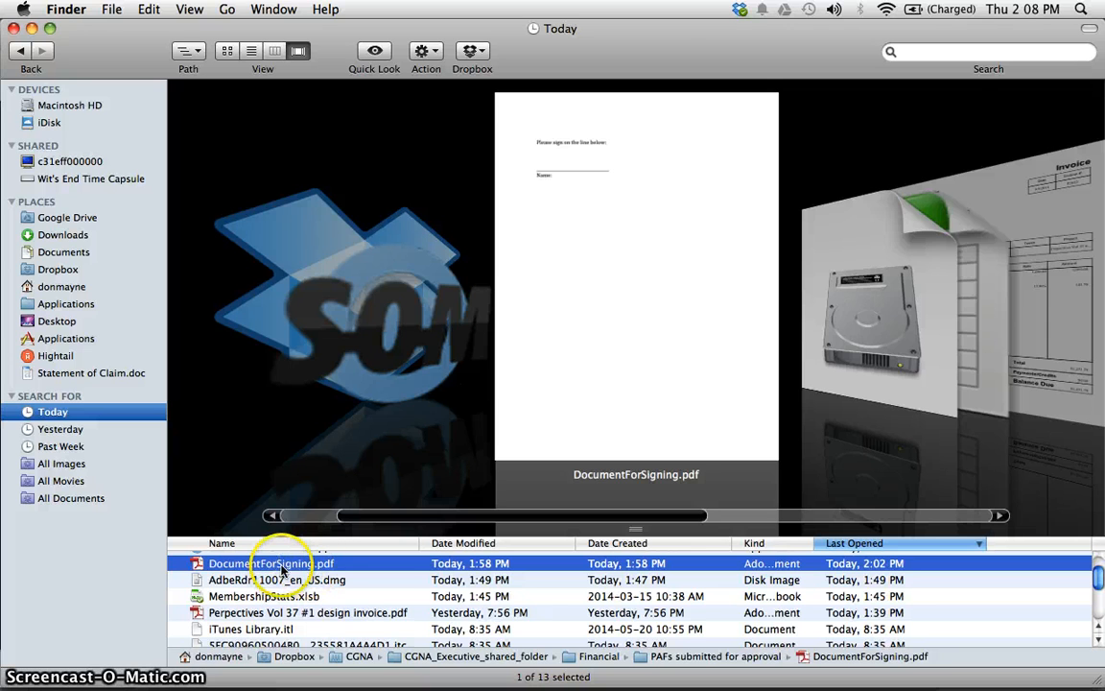
Open DocumentForSigning.pdf from Finder in Adobe Reader
double_click(271, 563)
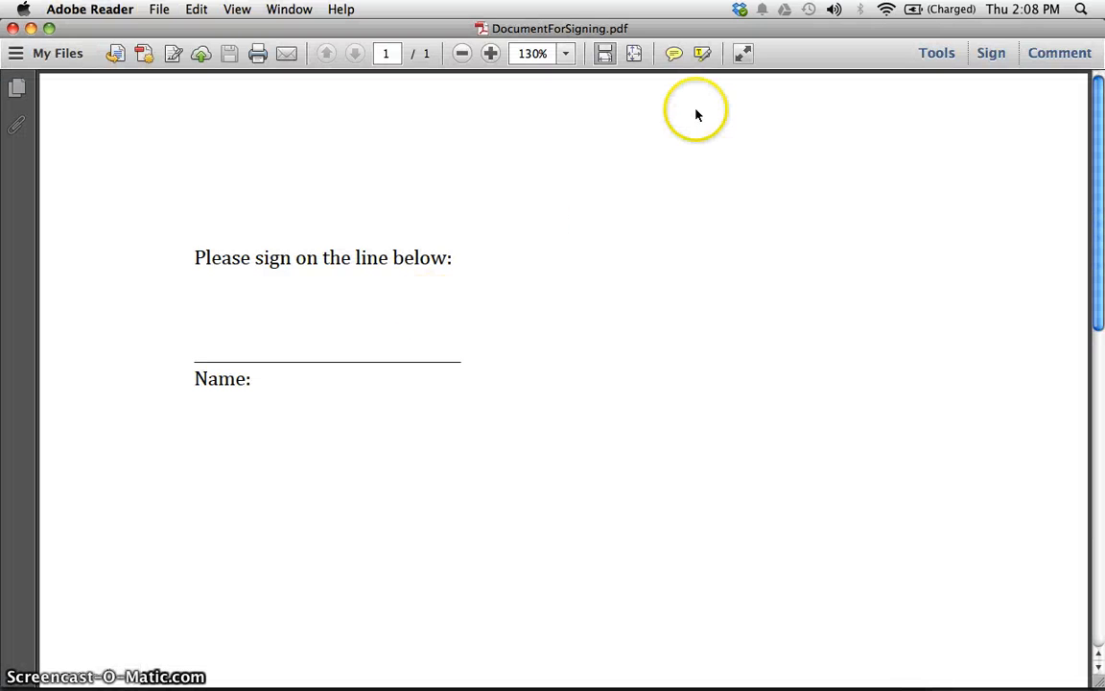
mouse_move(497, 170)
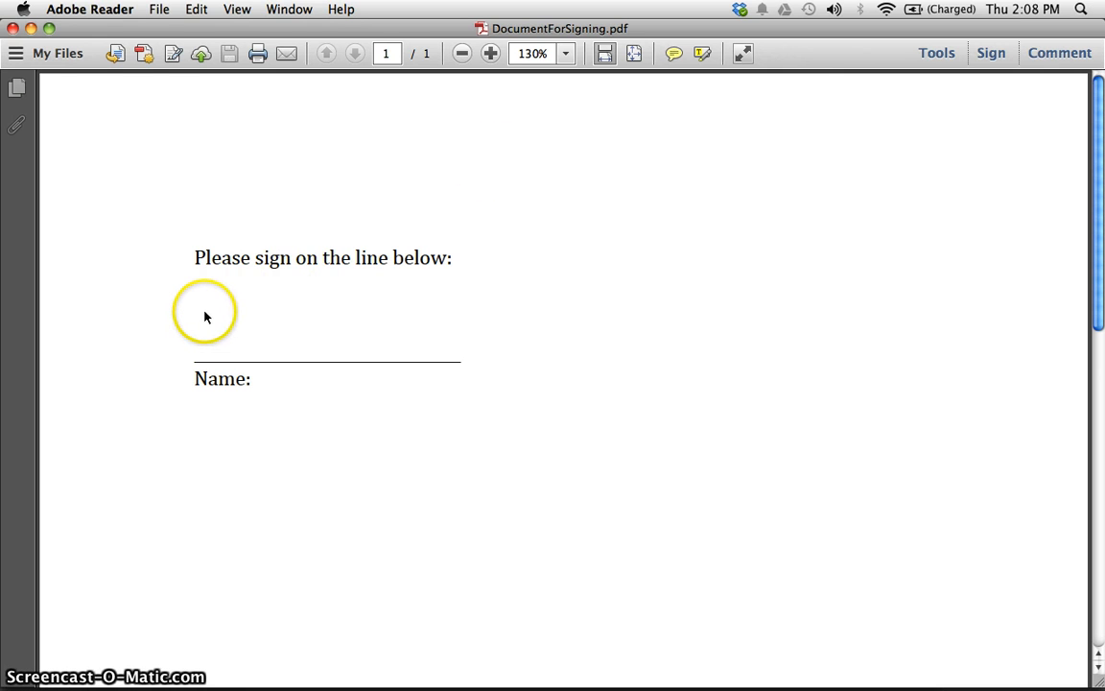
mouse_move(202, 326)
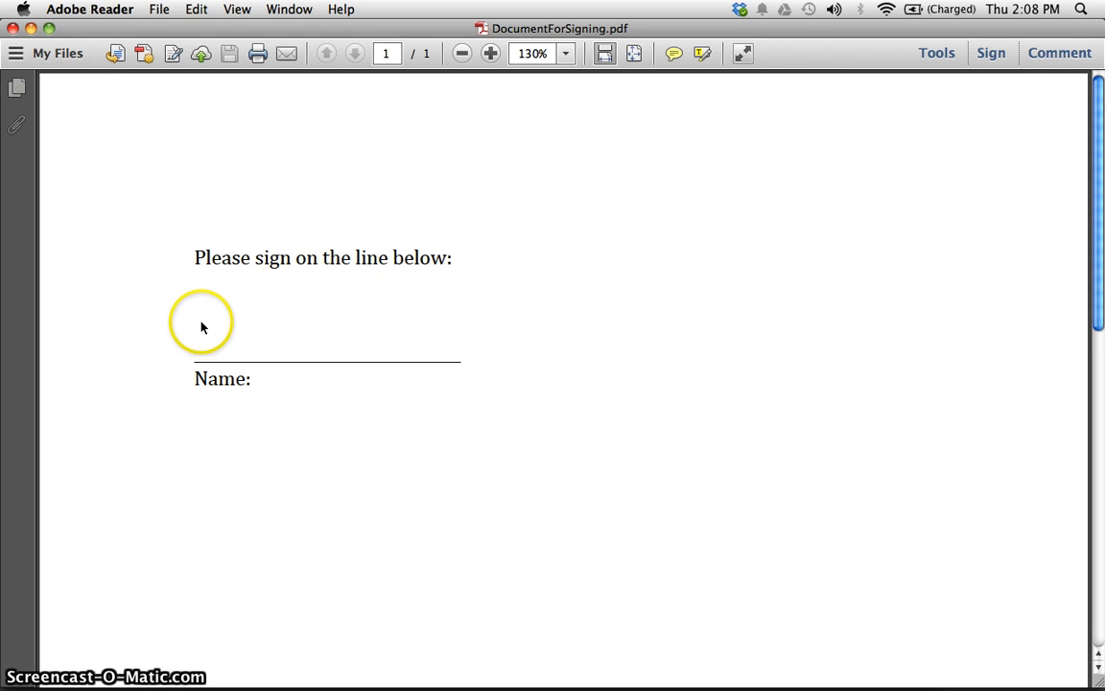
mouse_move(416, 270)
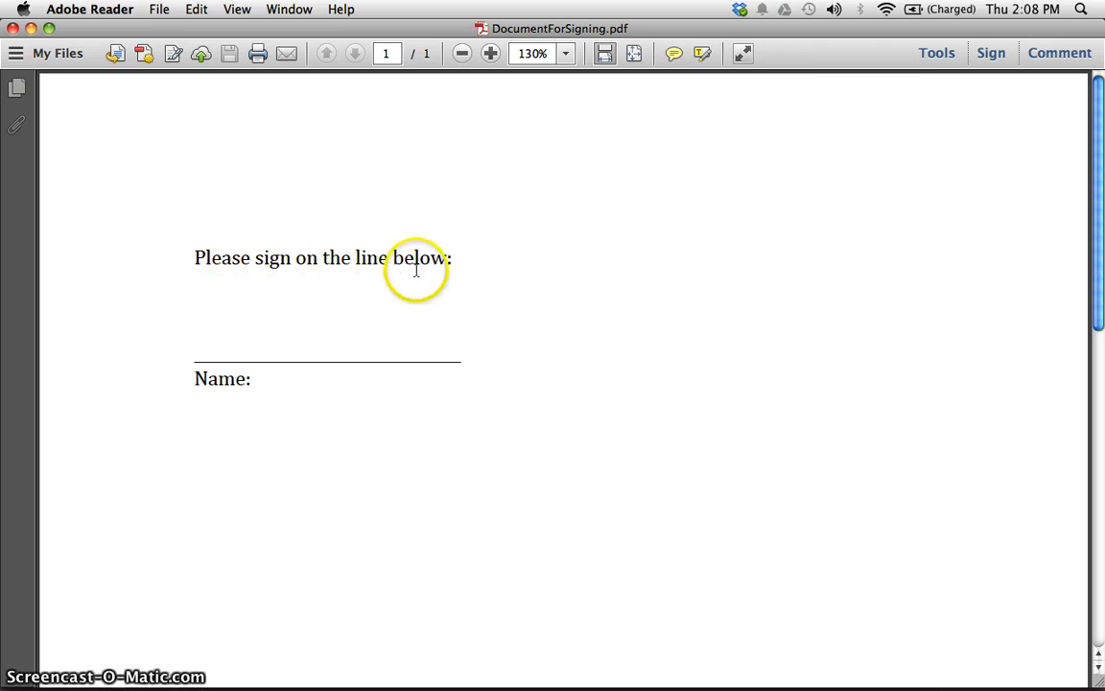
mouse_move(439, 337)
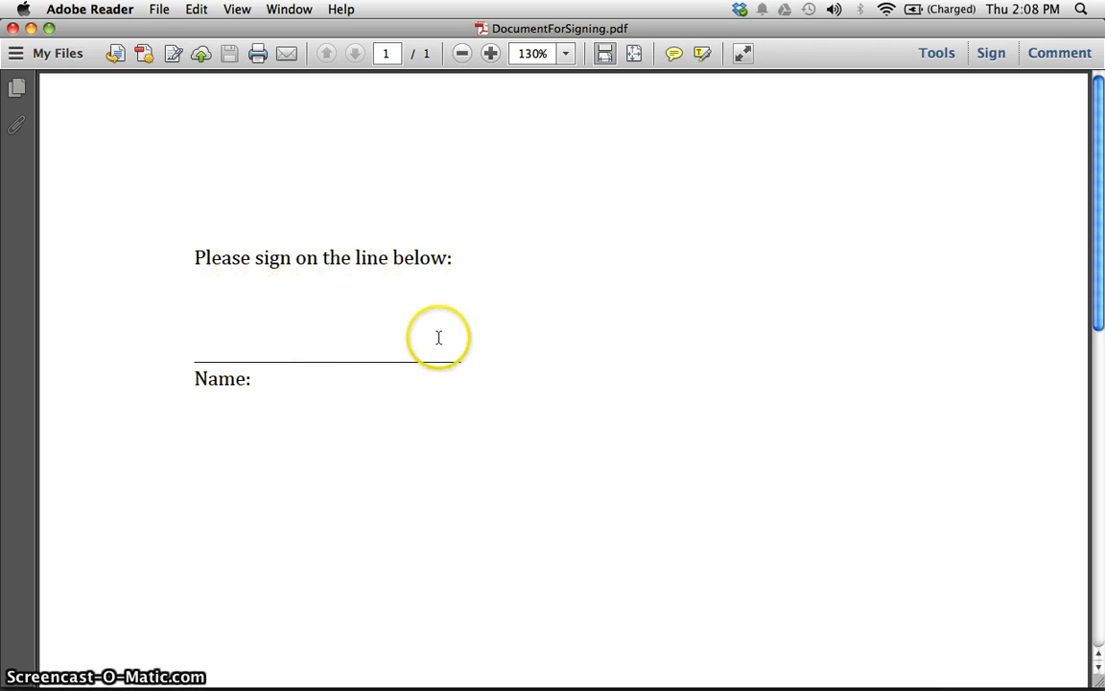
mouse_move(337, 165)
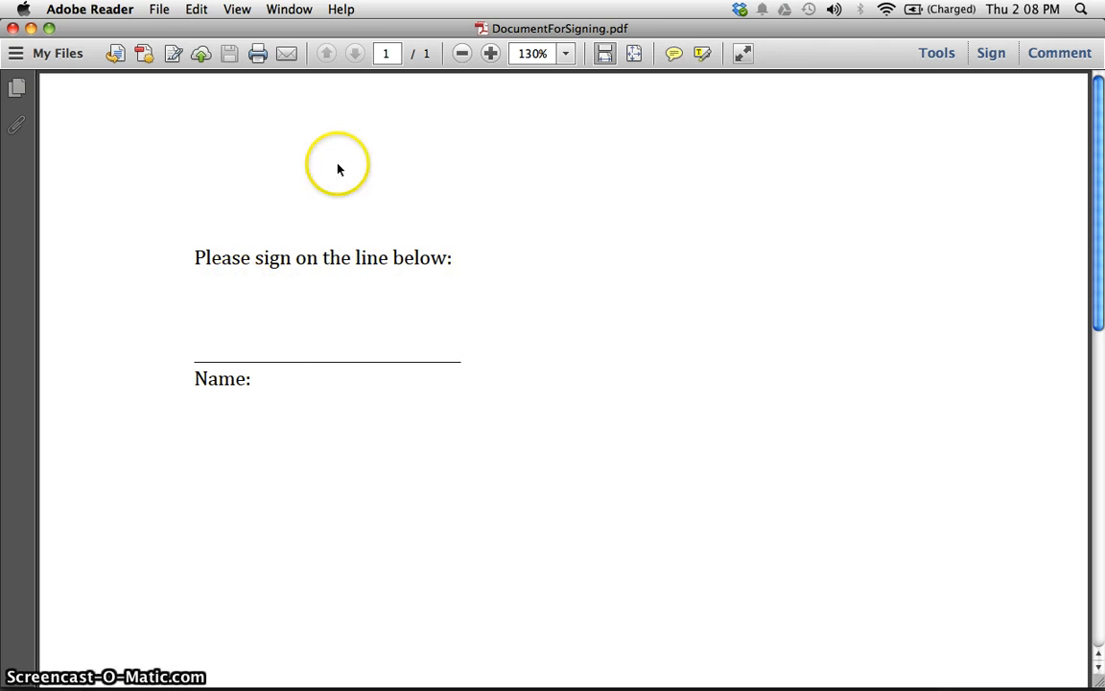
mouse_move(69, 27)
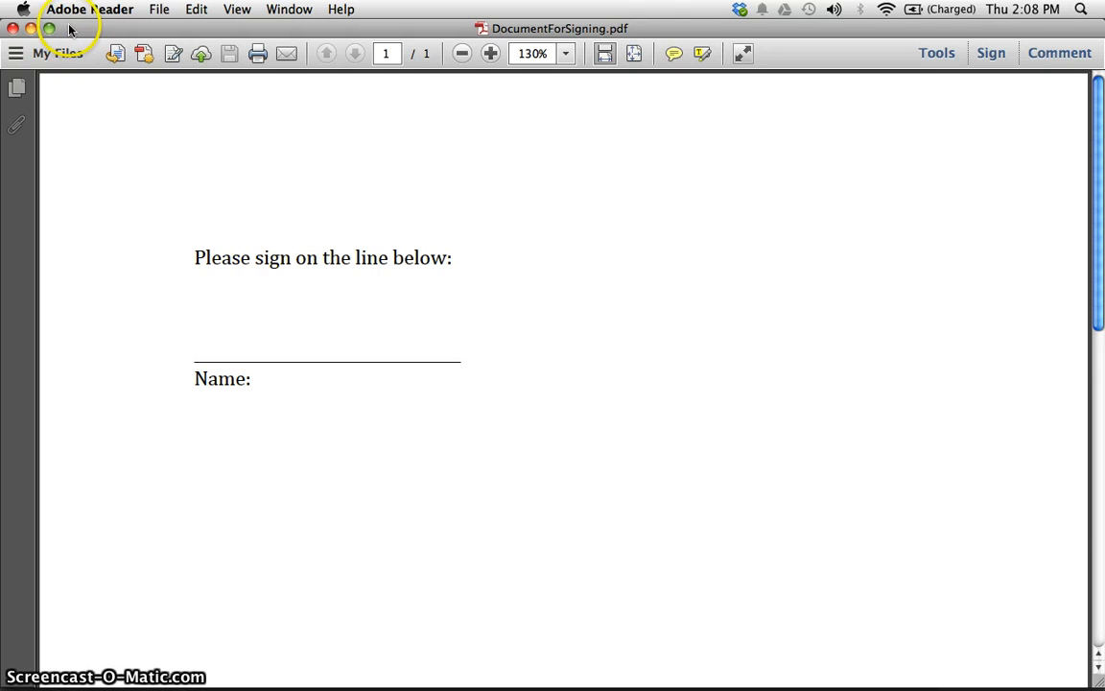
mouse_move(296, 315)
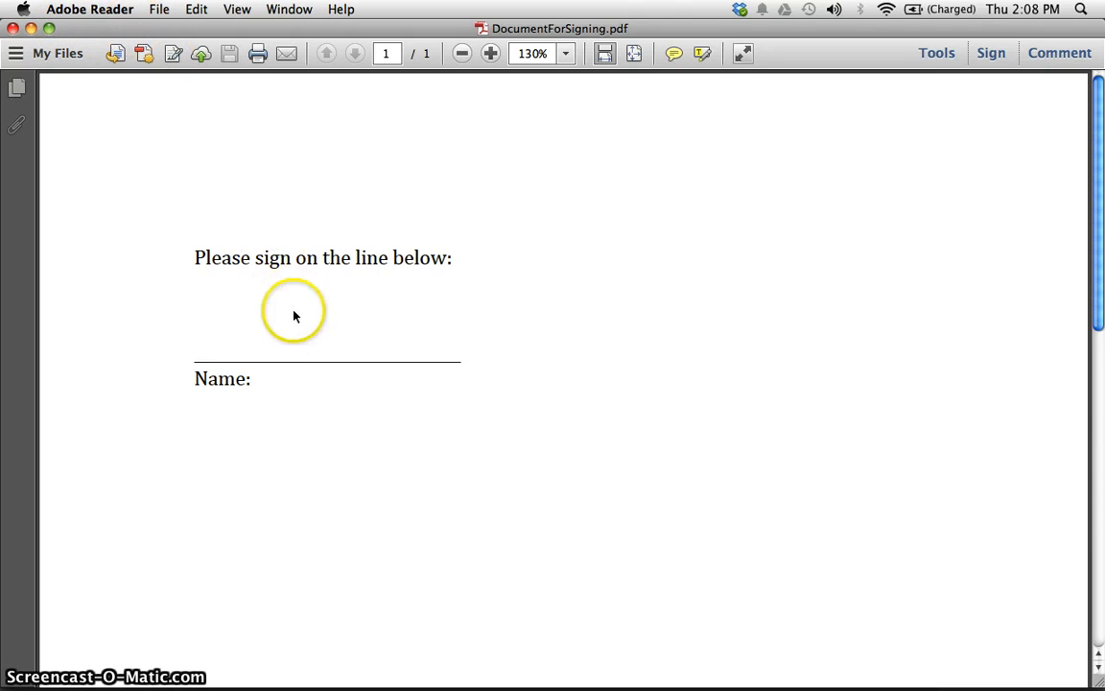
mouse_move(287, 326)
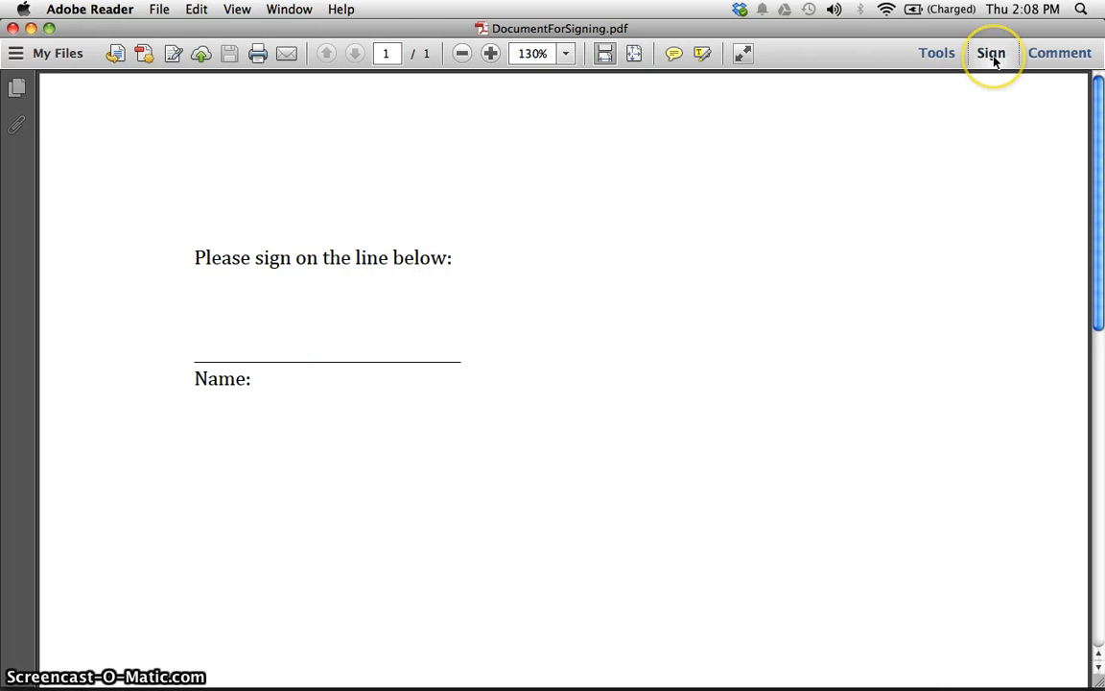
mouse_move(991, 53)
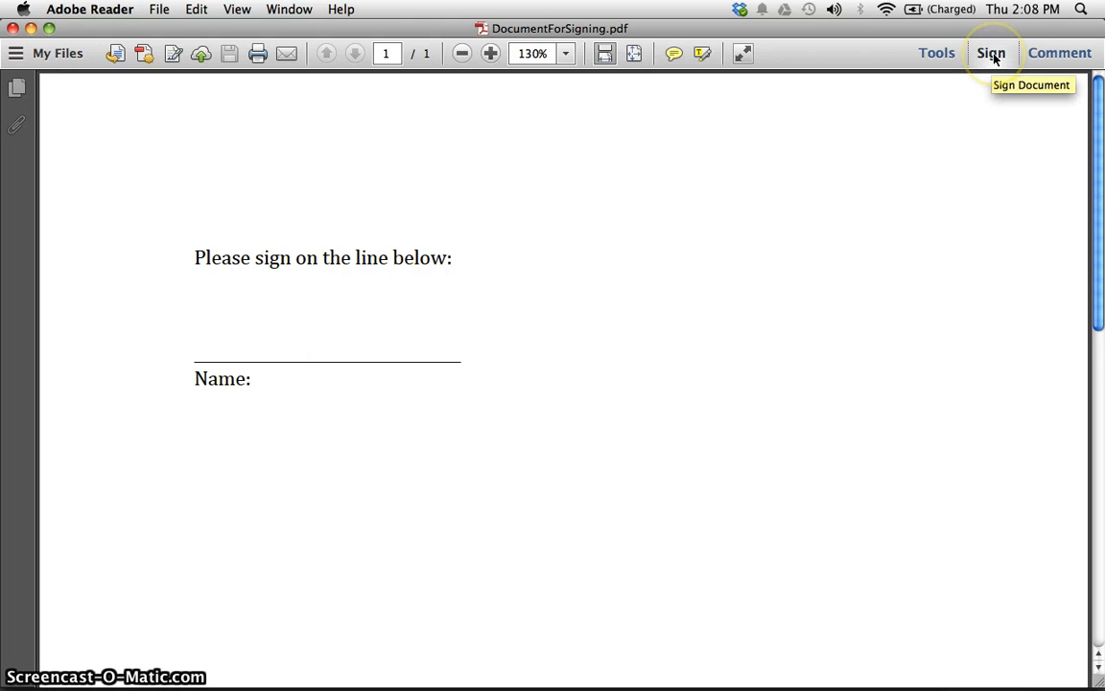
Bring up the signing tools and add the text 'Don Mayne' beside the Name label
left_click(991, 53)
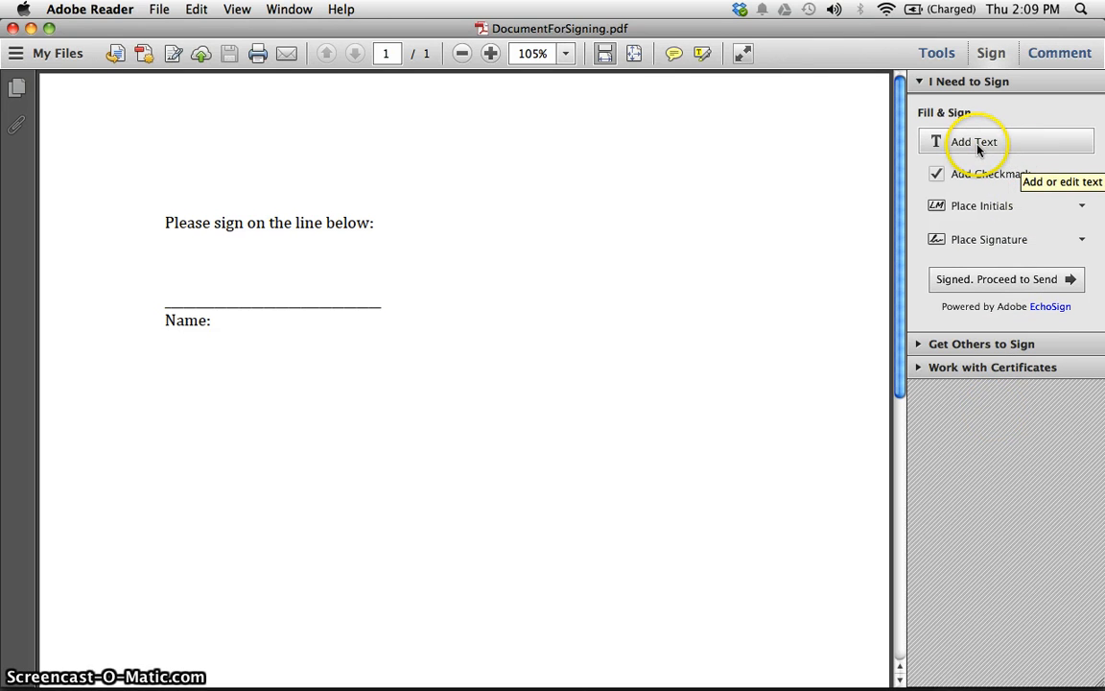
left_click(974, 141)
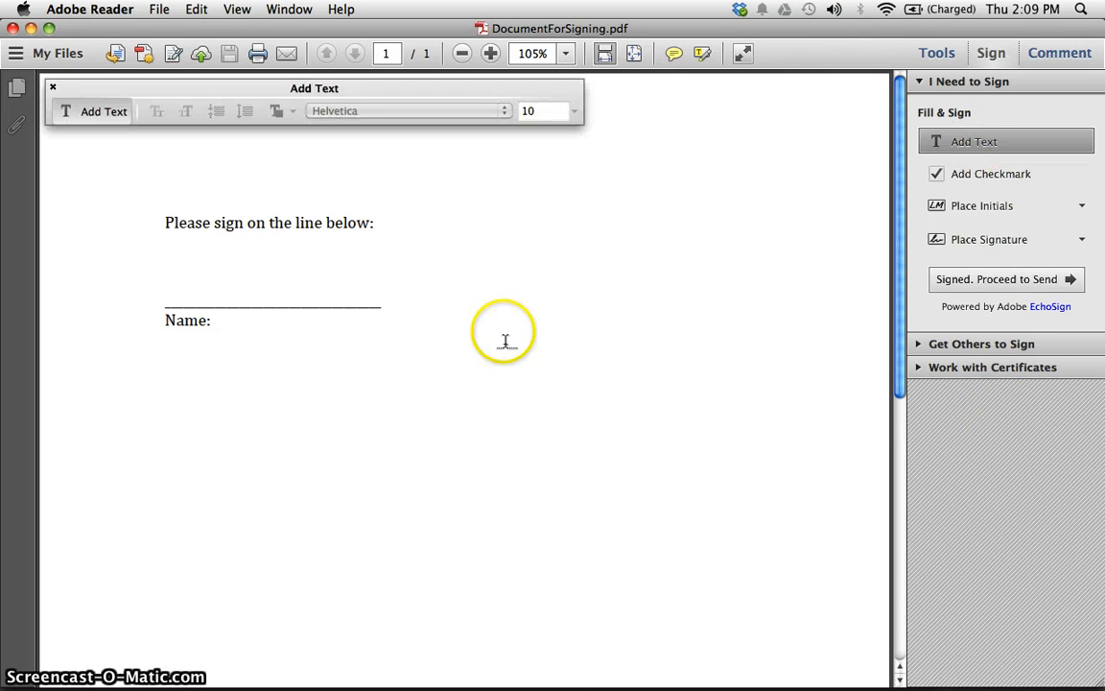
mouse_move(216, 321)
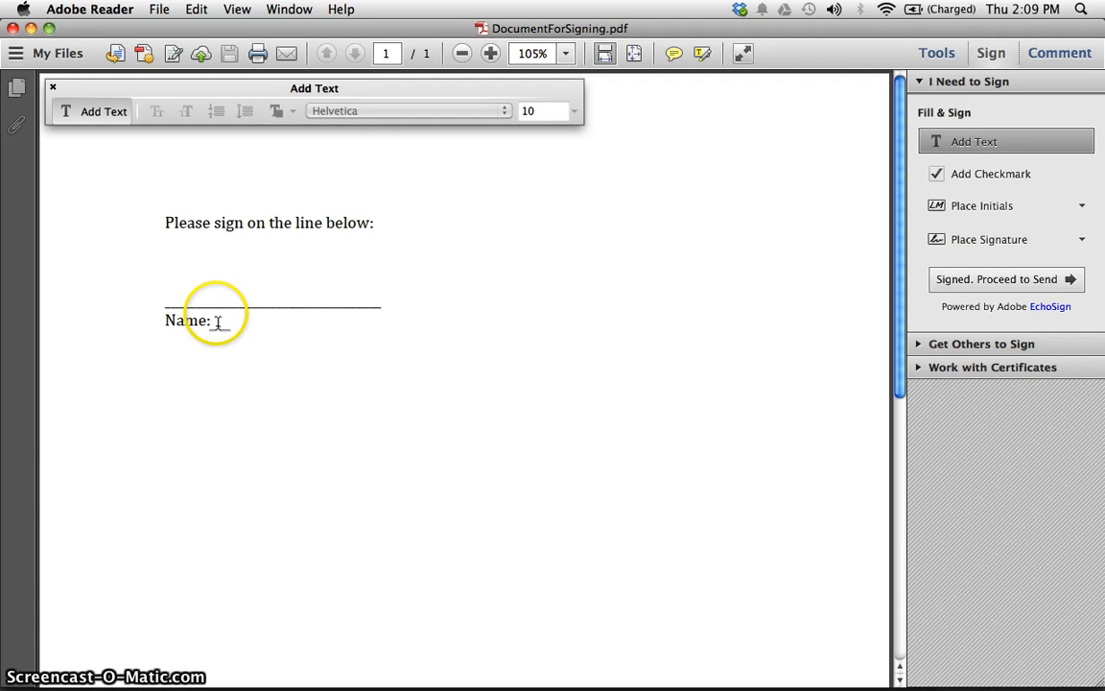
mouse_move(251, 334)
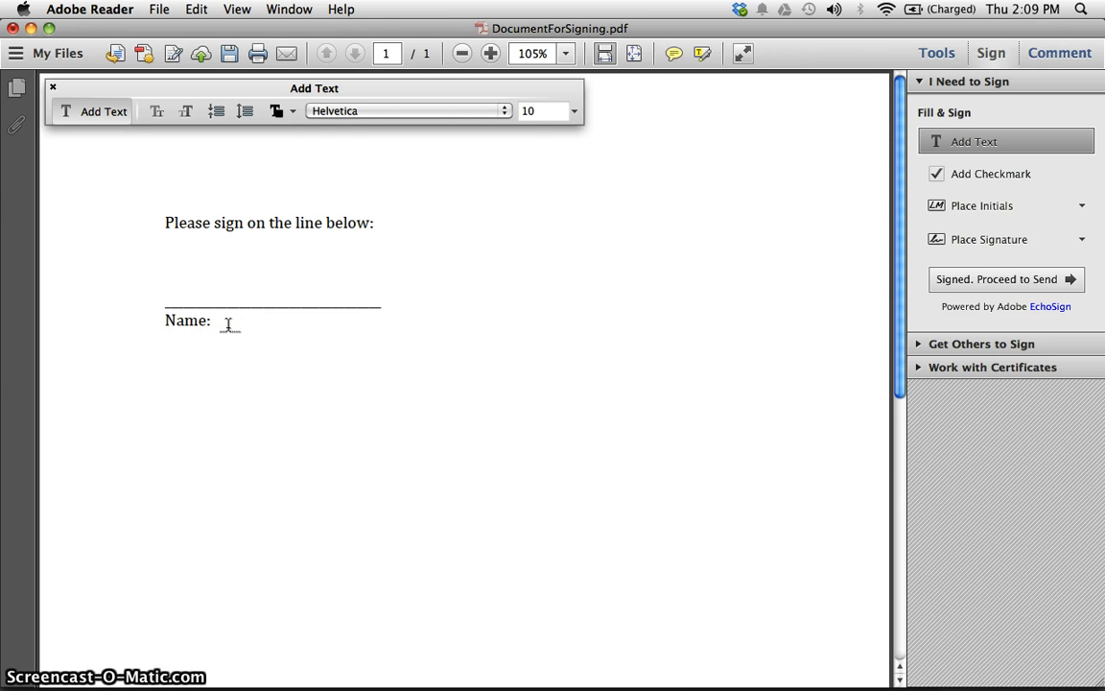
type("My")
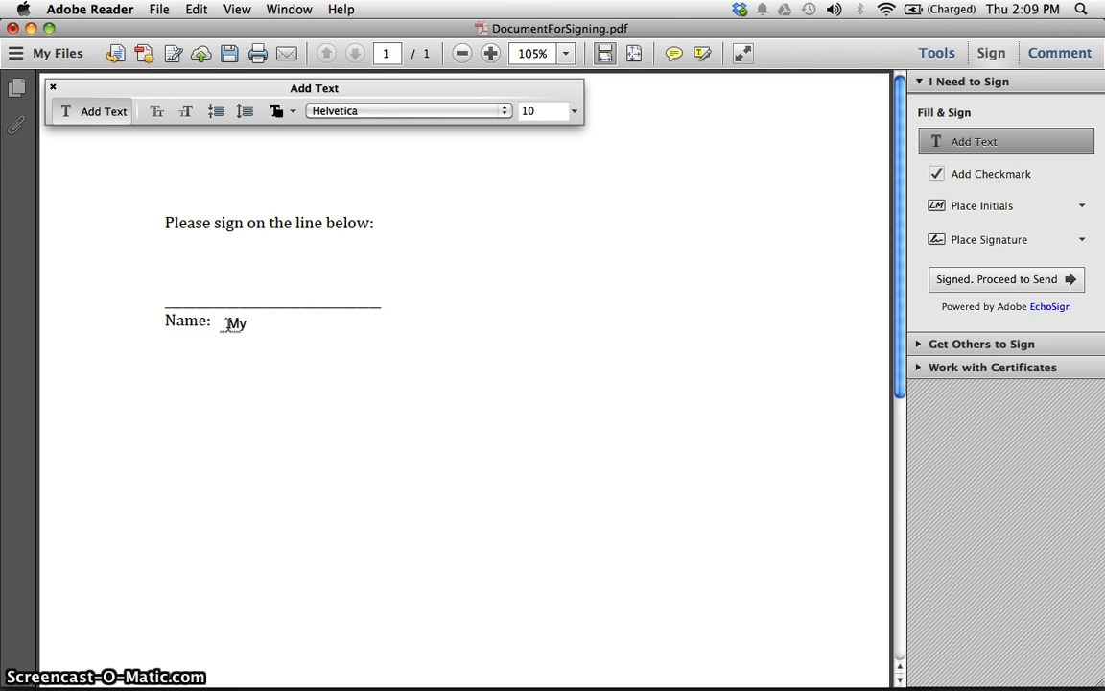
type("Name")
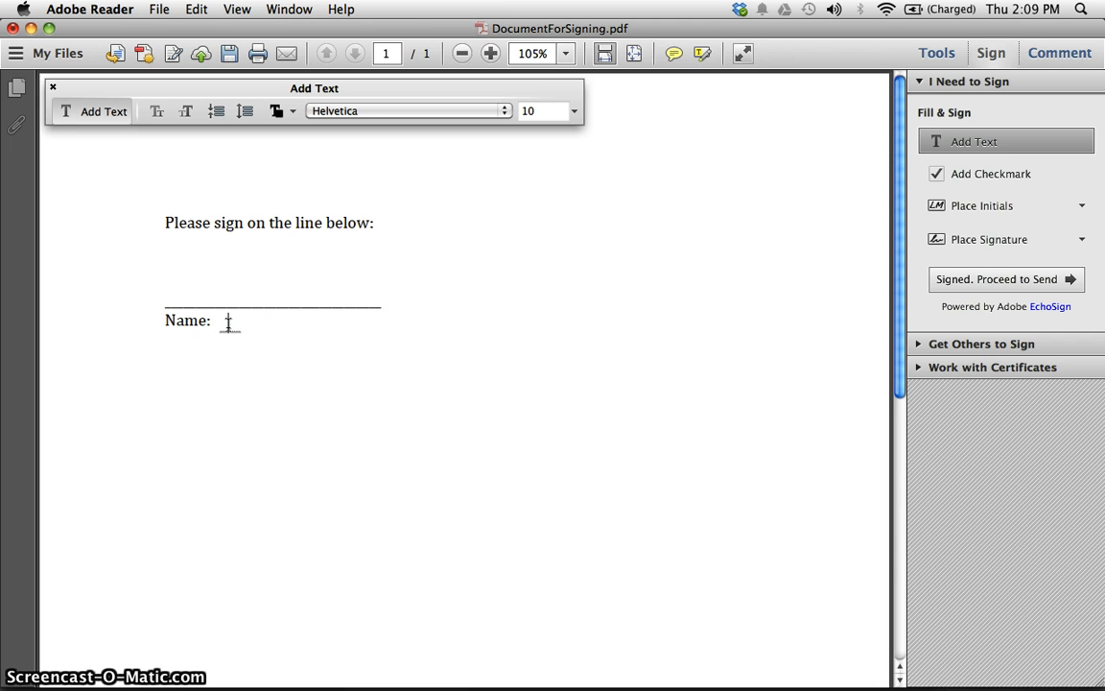
type("Don Mayne")
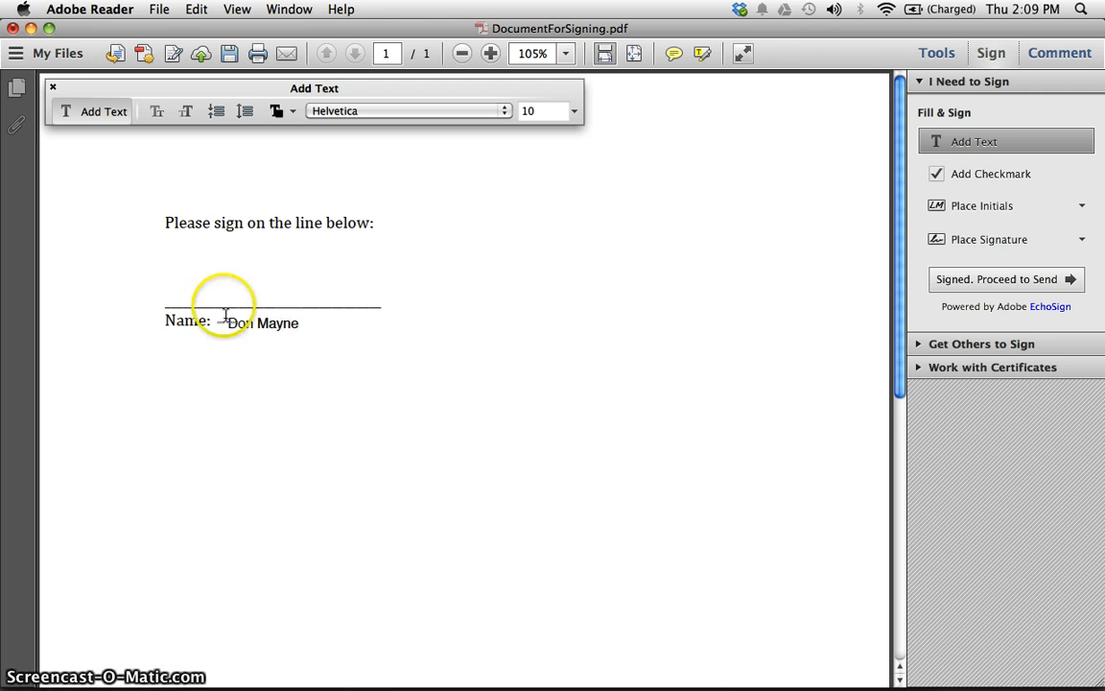
mouse_move(991, 174)
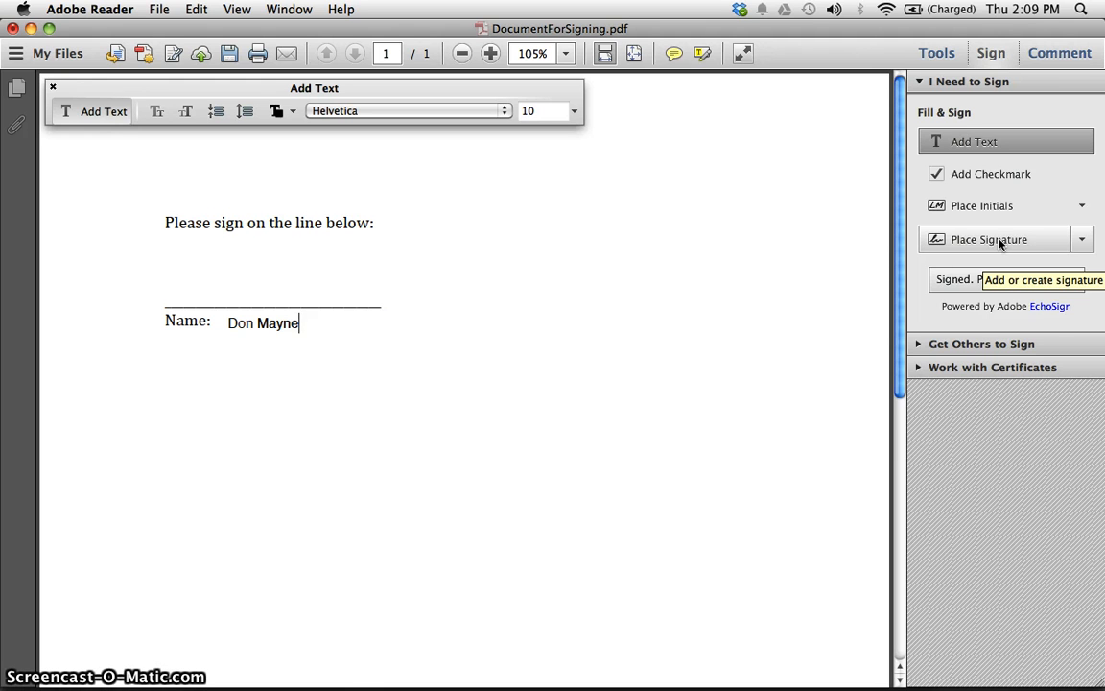
Choose Change Saved Signature from the Place Signature dropdown
left_click(1082, 239)
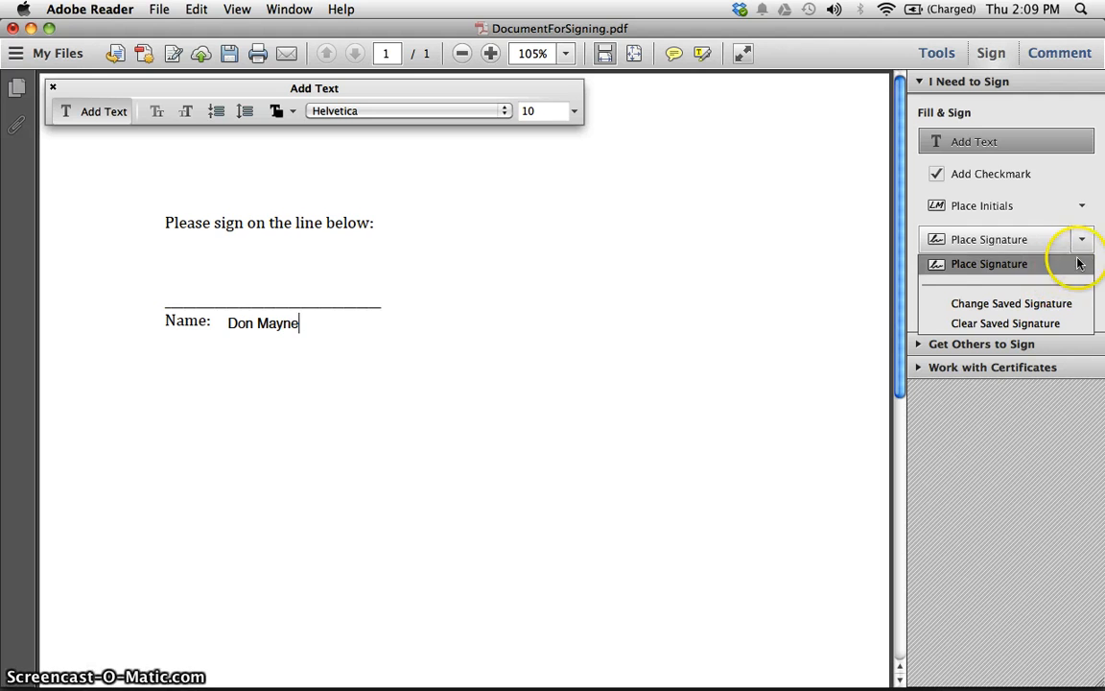
mouse_move(1083, 240)
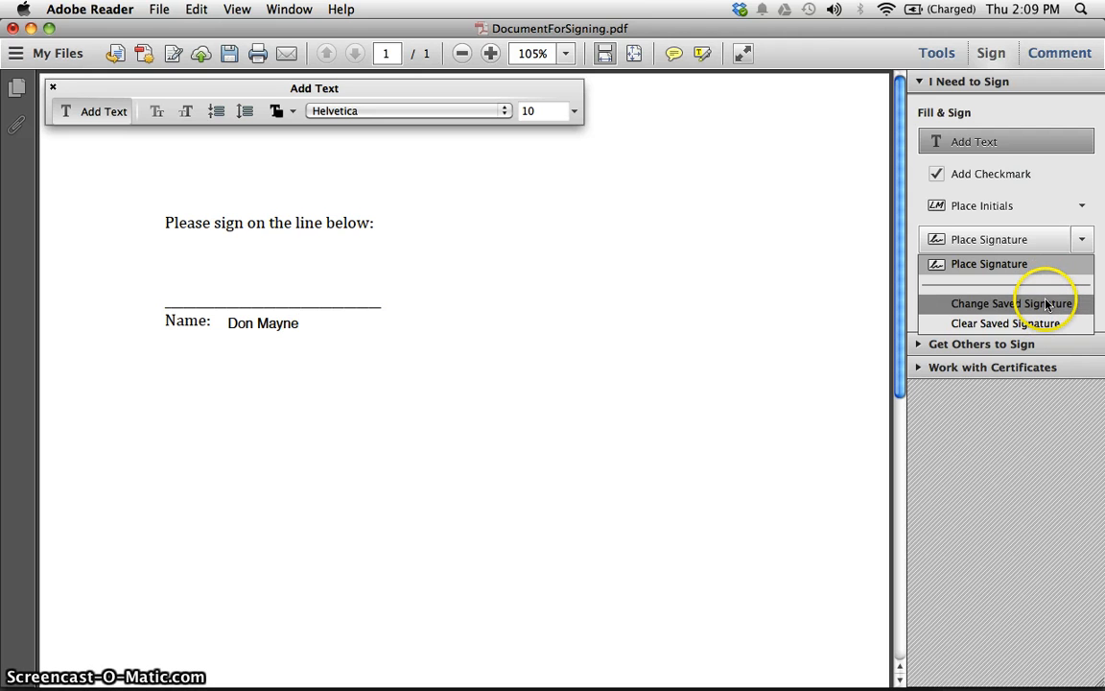
mouse_move(1015, 312)
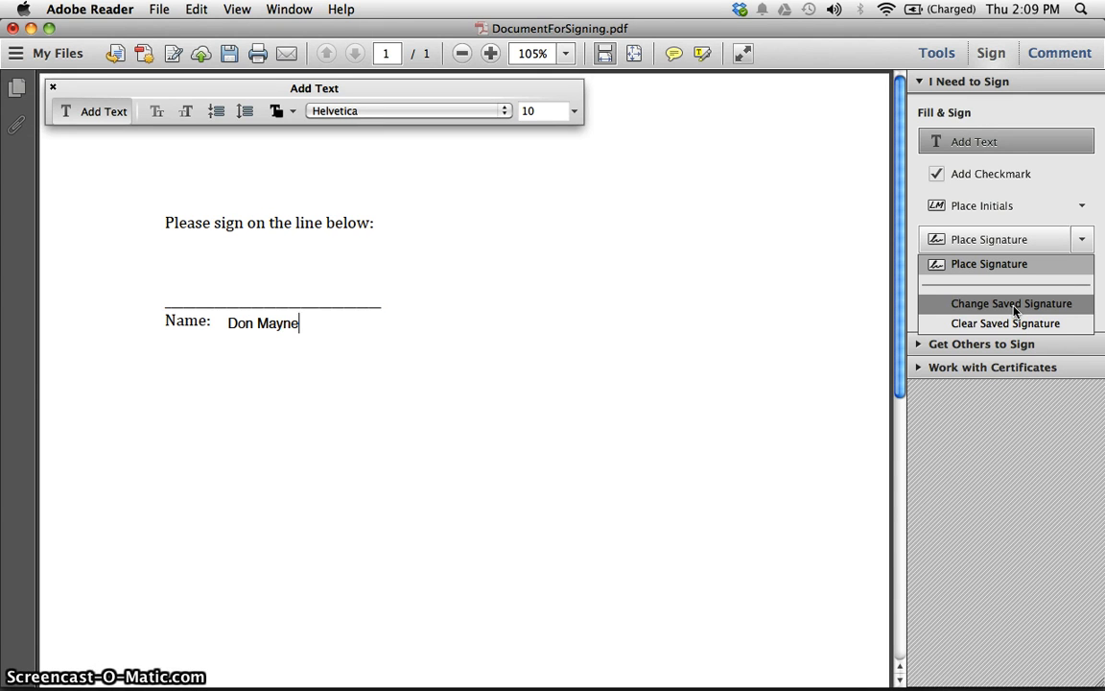
left_click(1012, 303)
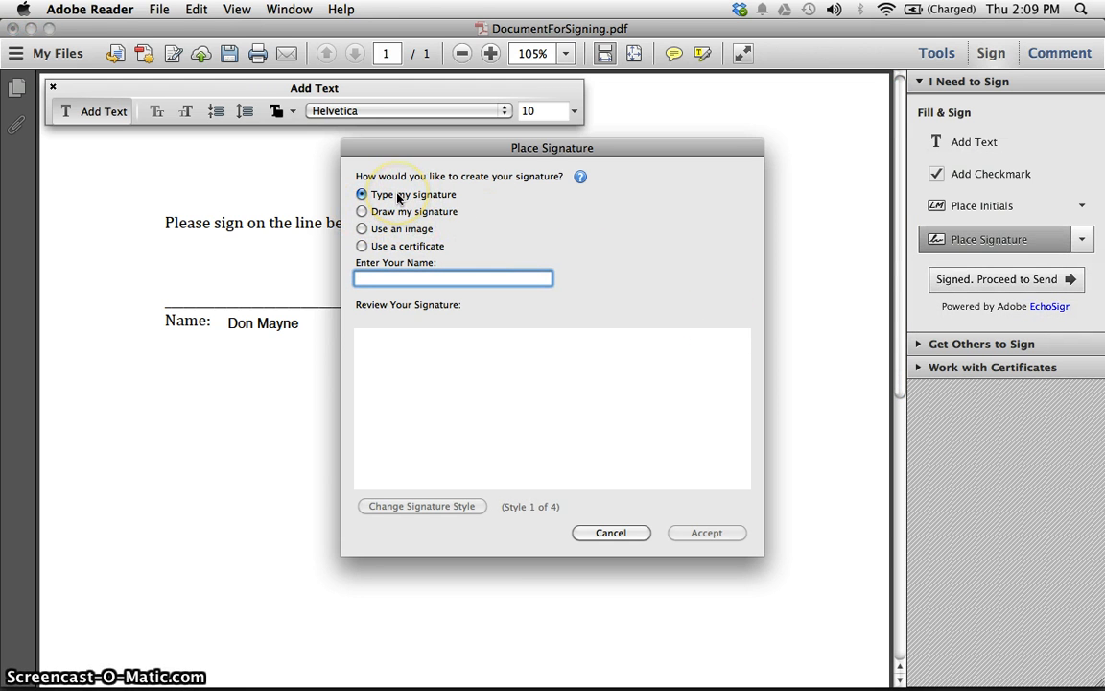
mouse_move(412, 431)
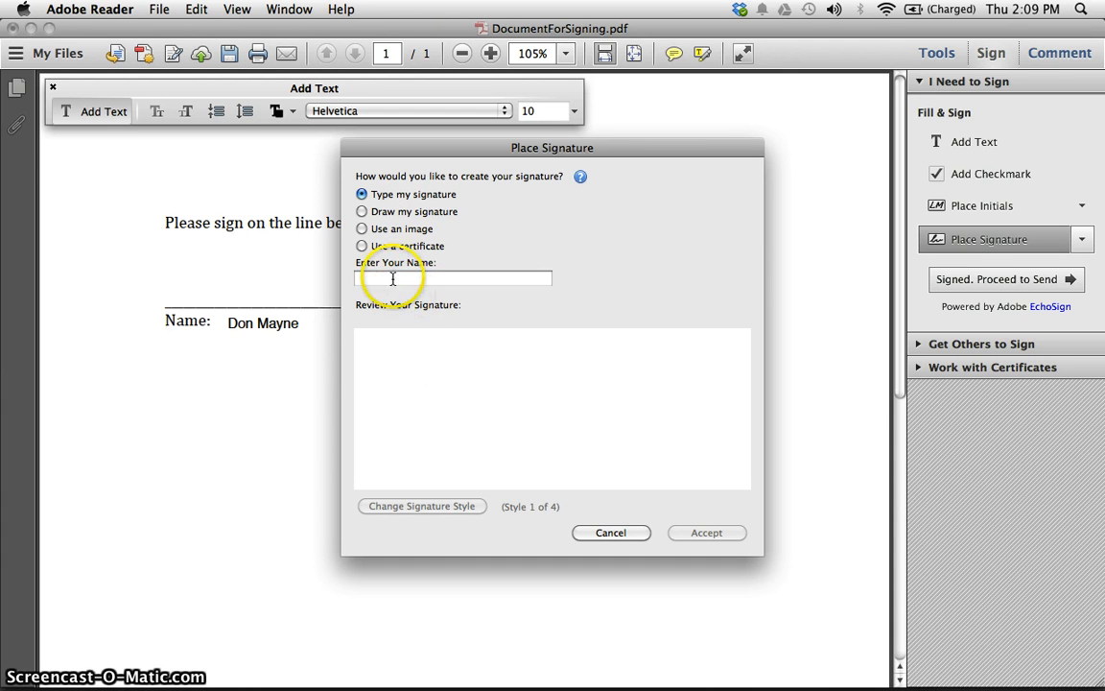
Enter 'Don Mayne' as the signature name and cycle to handwriting Style 4 of 4
left_click(453, 278)
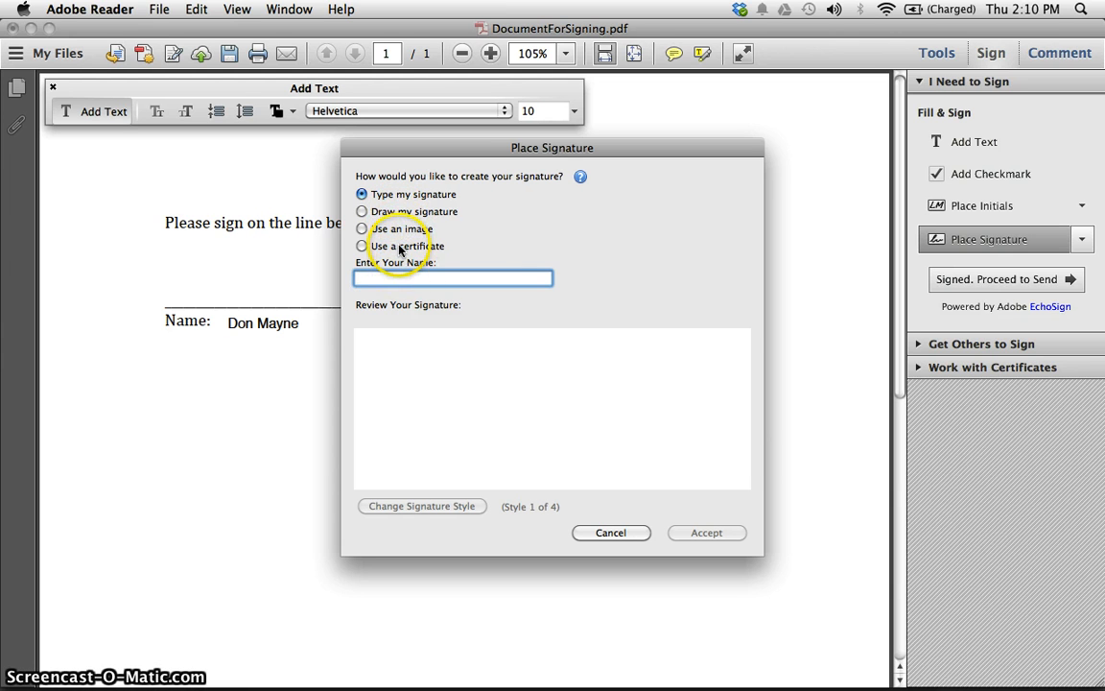
mouse_move(411, 368)
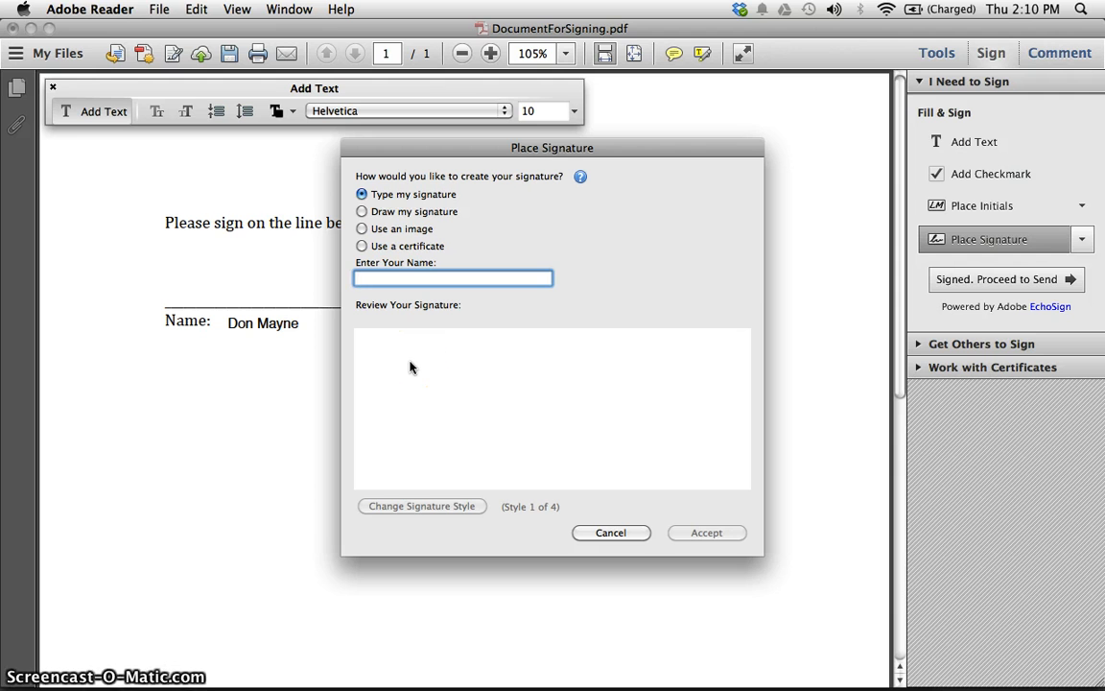
type("Don M")
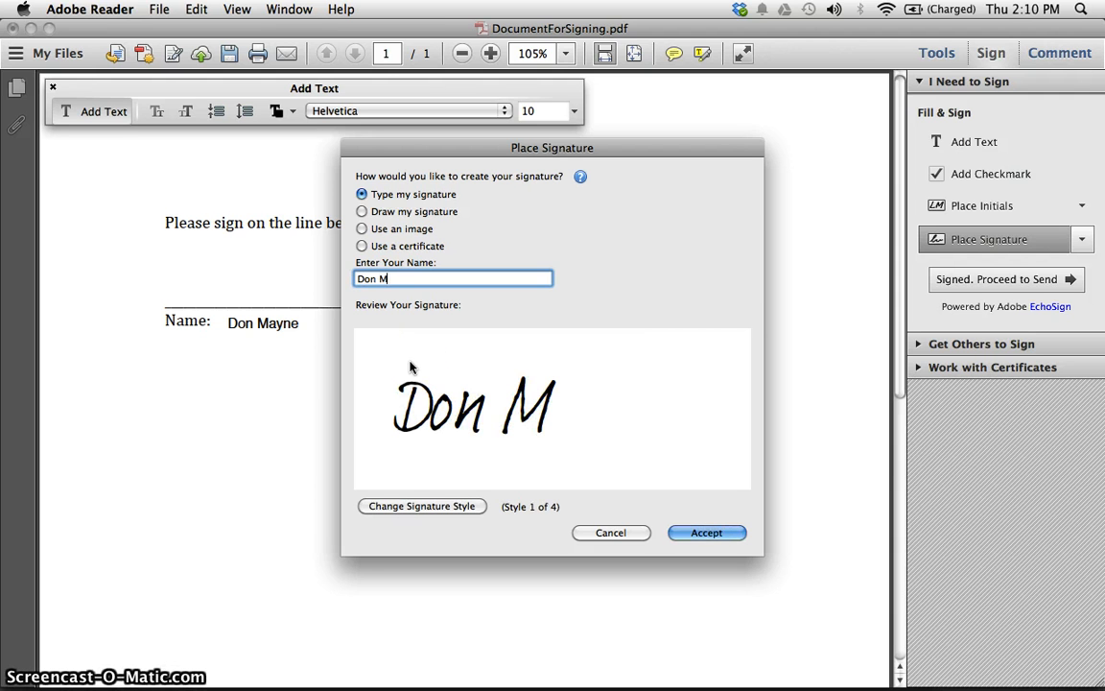
type("ayne")
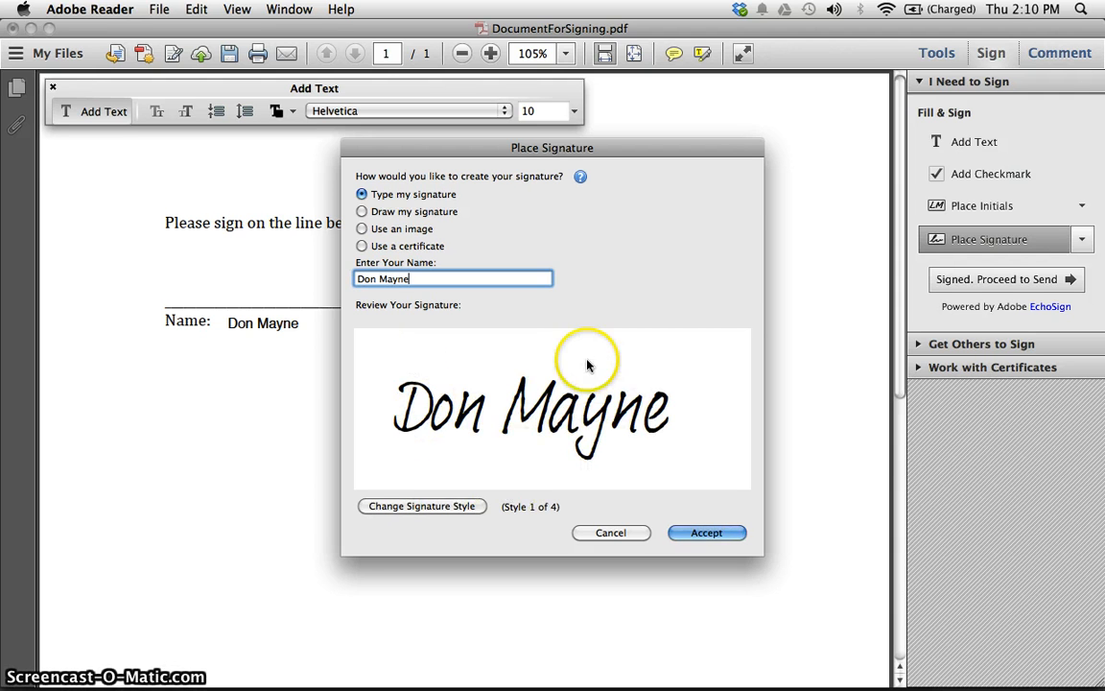
left_click(421, 506)
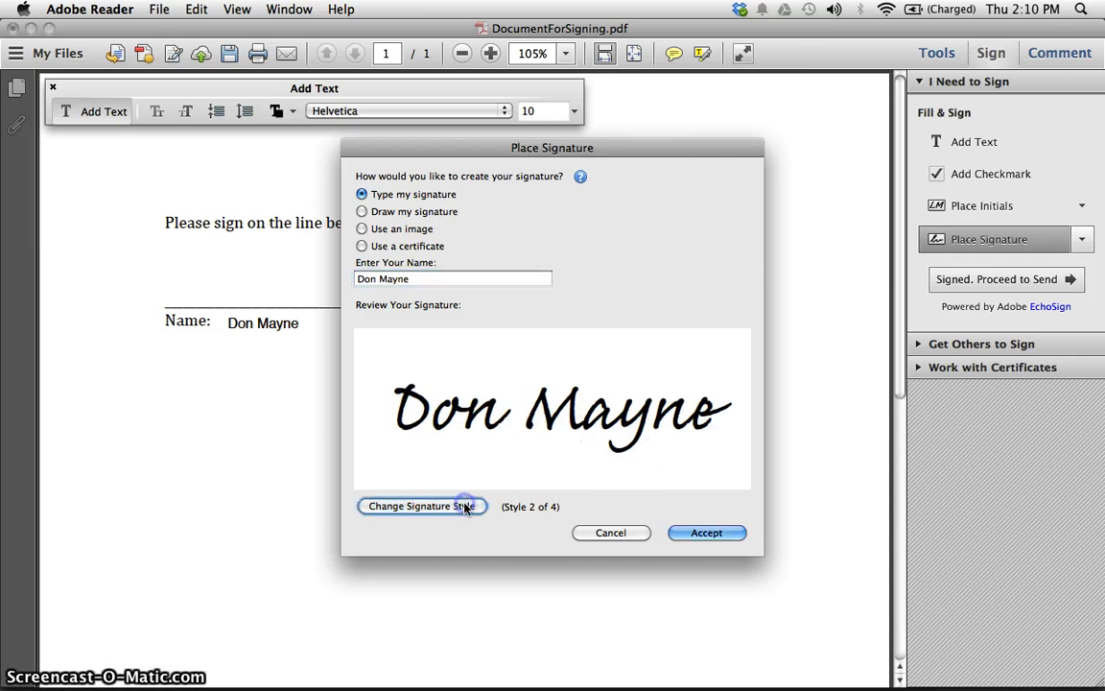
left_click(420, 506)
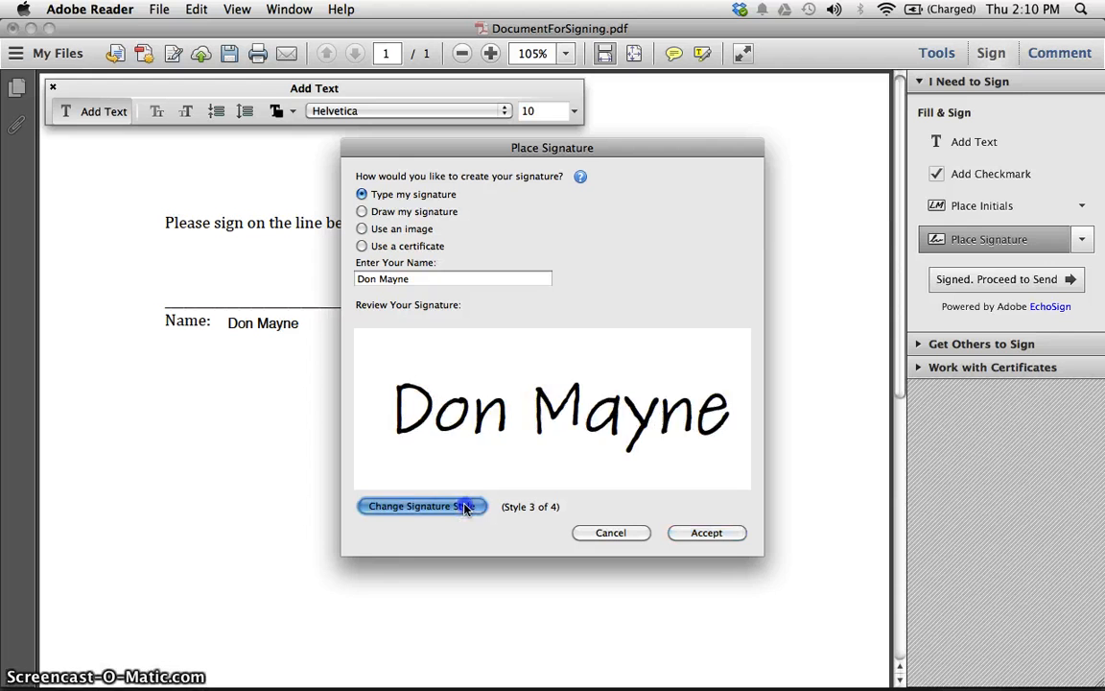
left_click(422, 506)
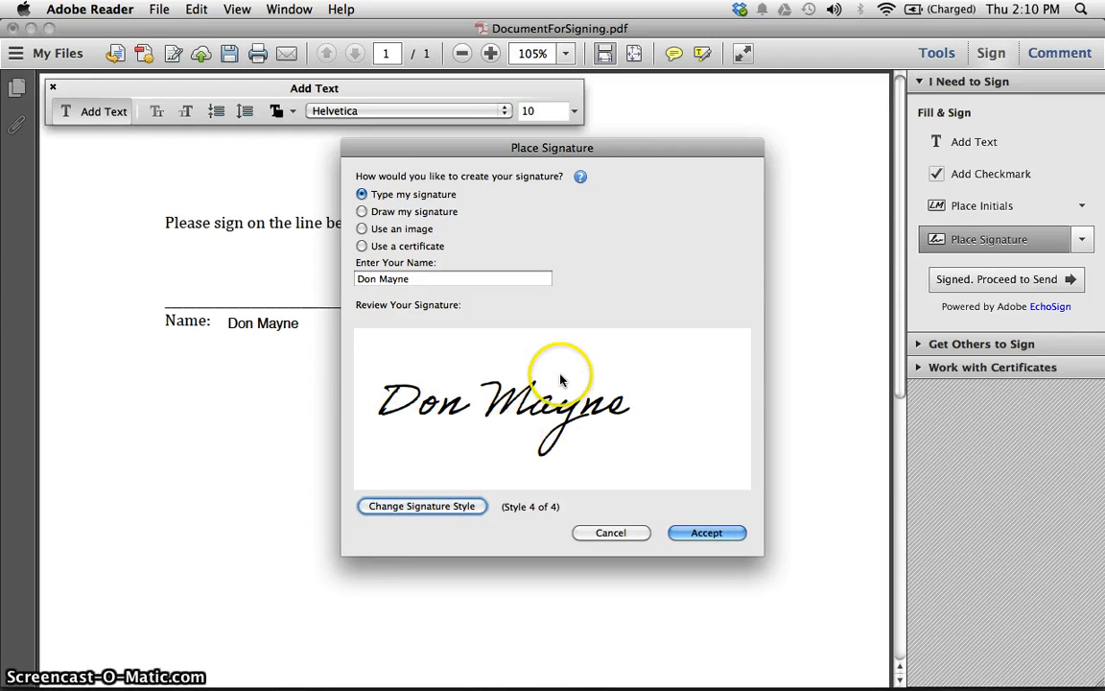
mouse_move(561, 382)
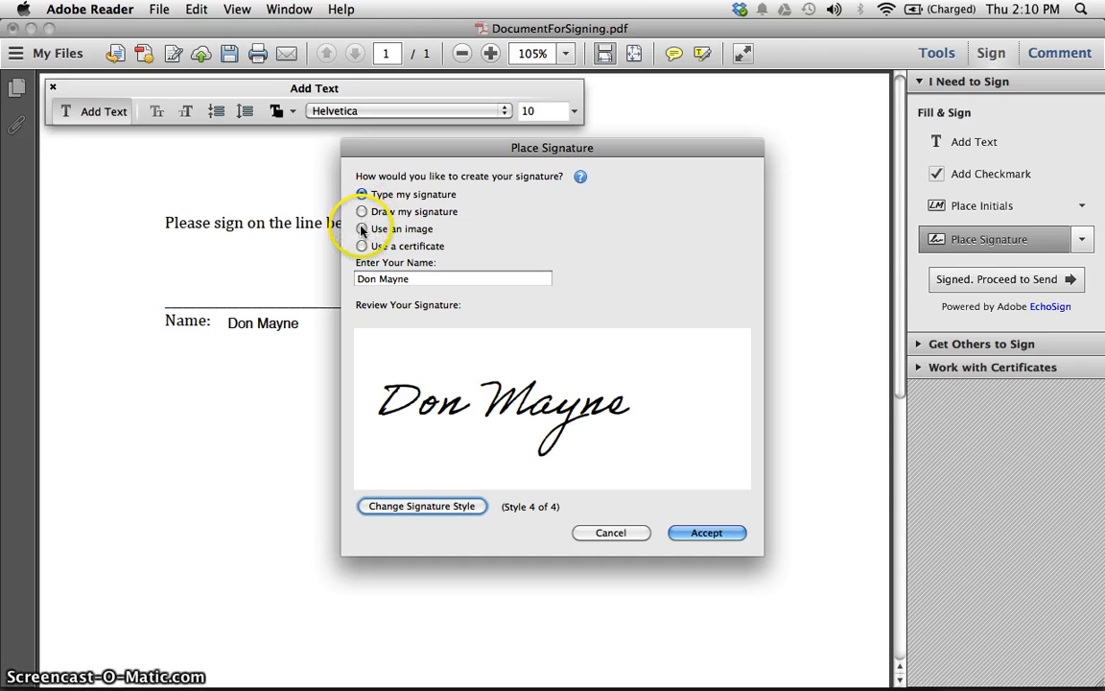
Switch Place Signature to certificate signing and continue to the rectangle prompt
left_click(362, 193)
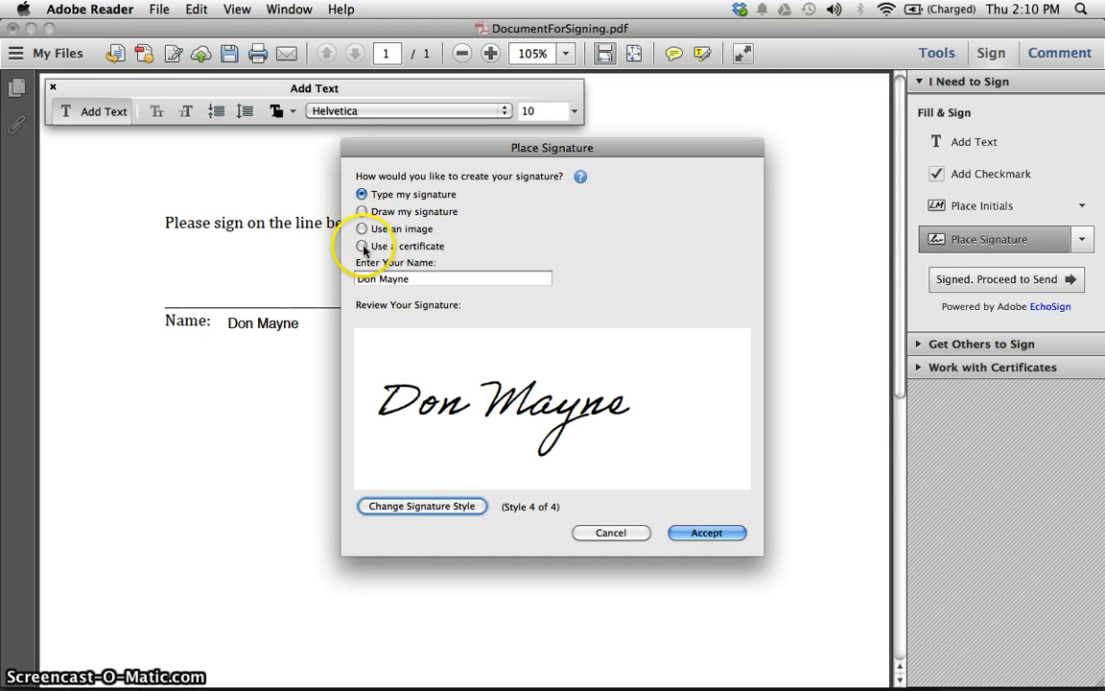
left_click(362, 246)
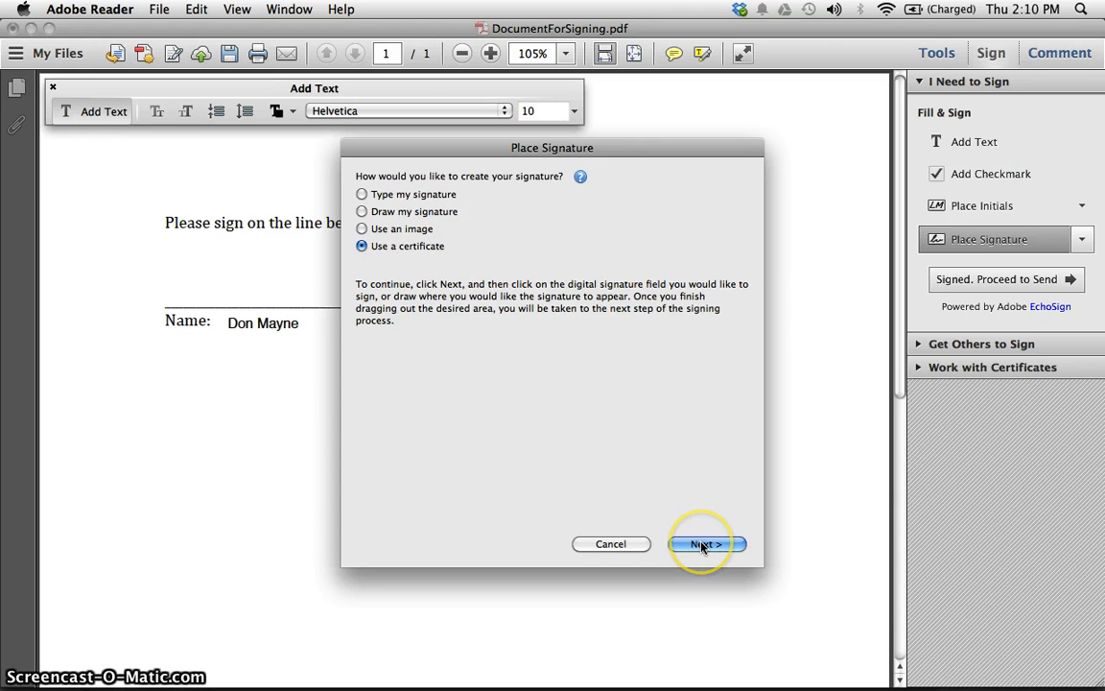
left_click(706, 544)
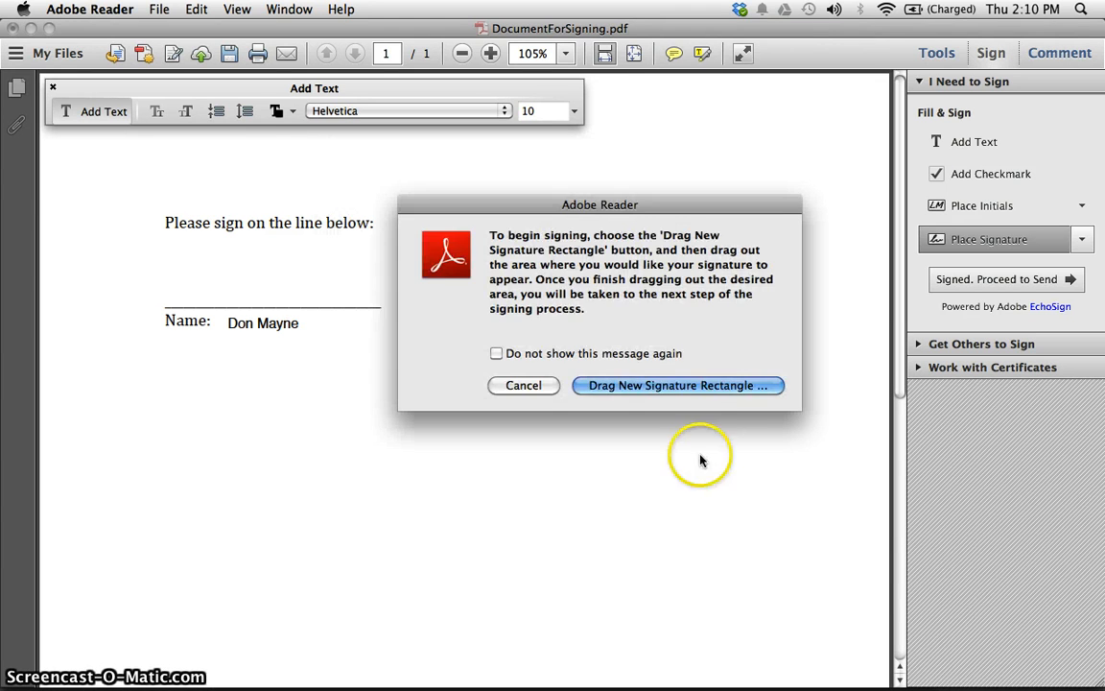
mouse_move(696, 389)
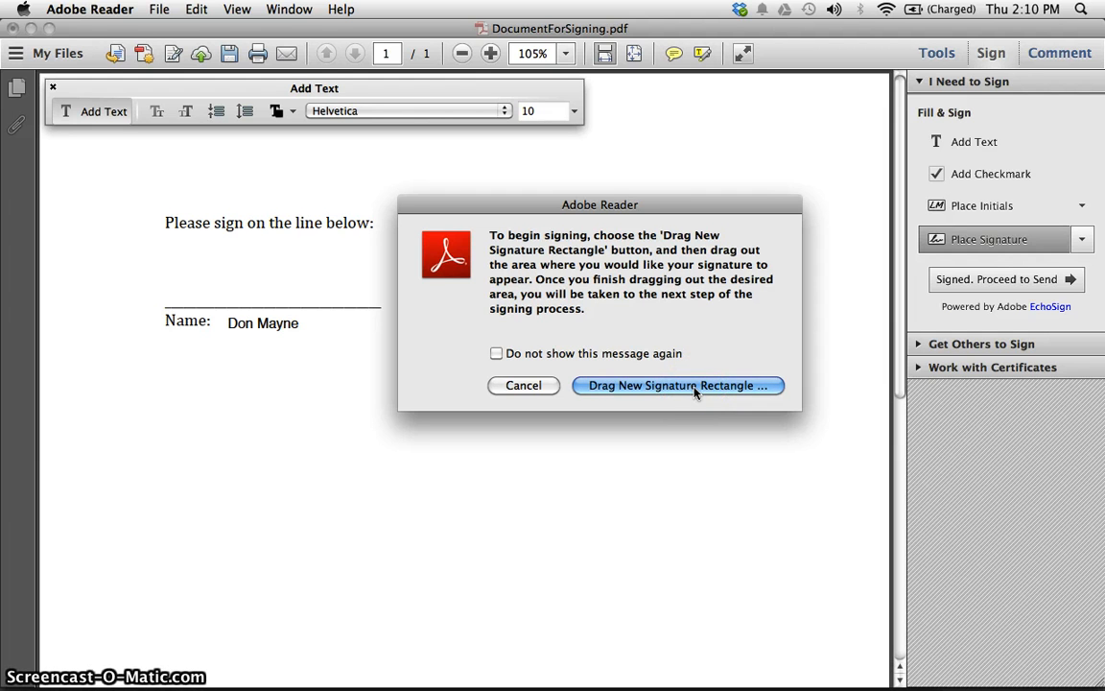
mouse_move(631, 204)
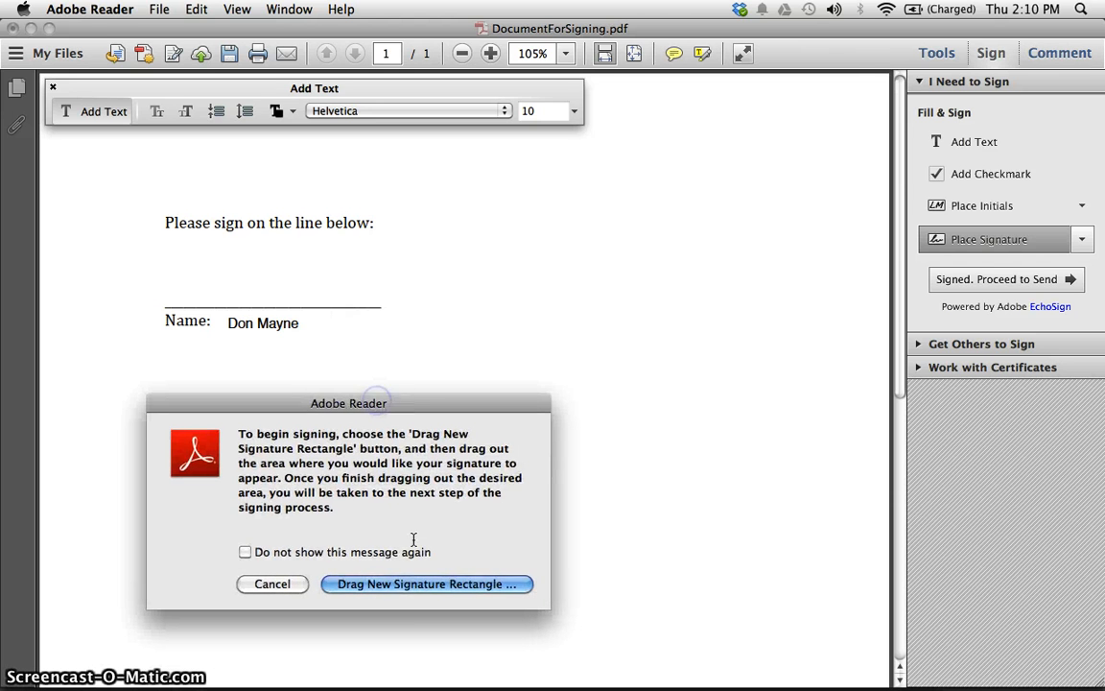
left_click(426, 584)
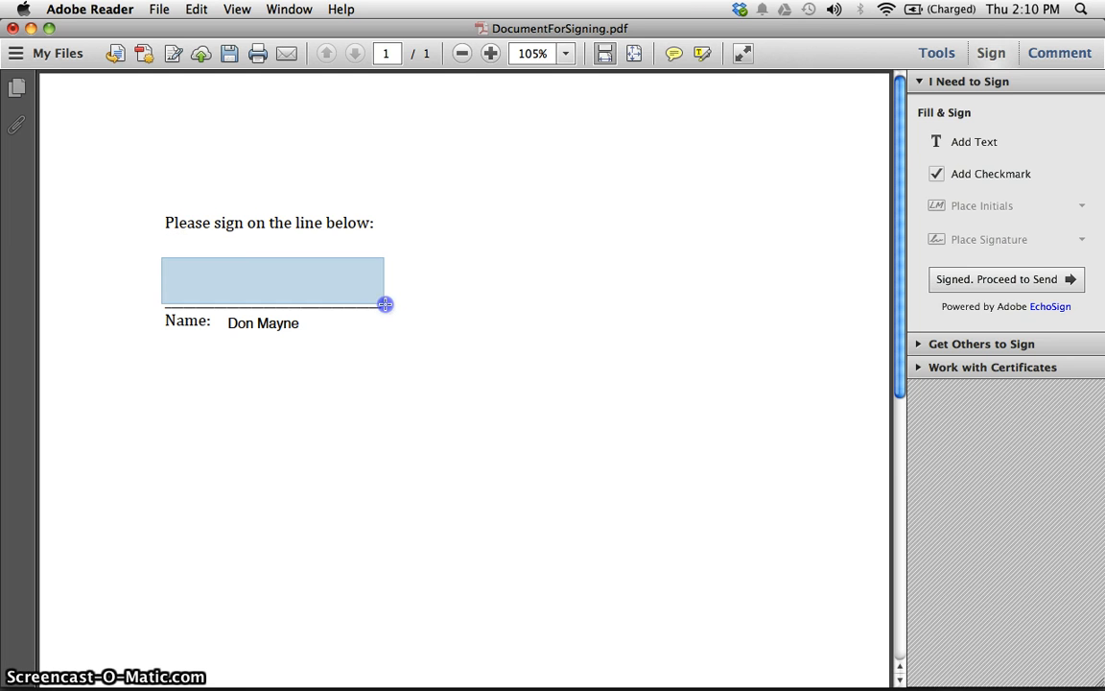
left_click_drag(384, 304, 434, 305)
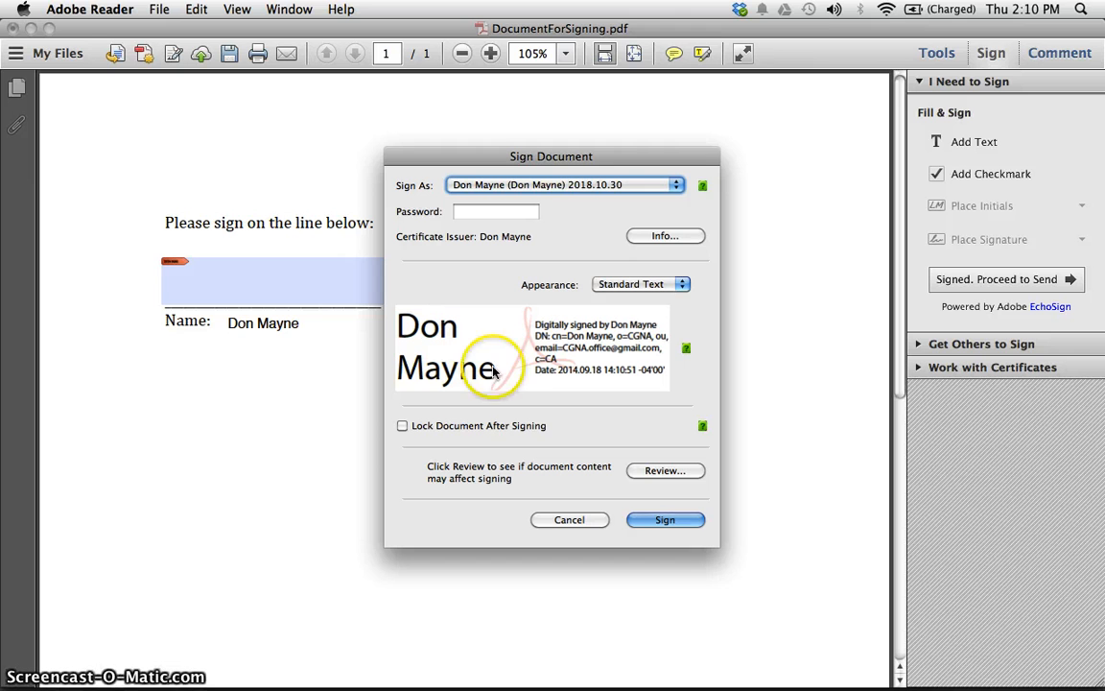
mouse_move(511, 384)
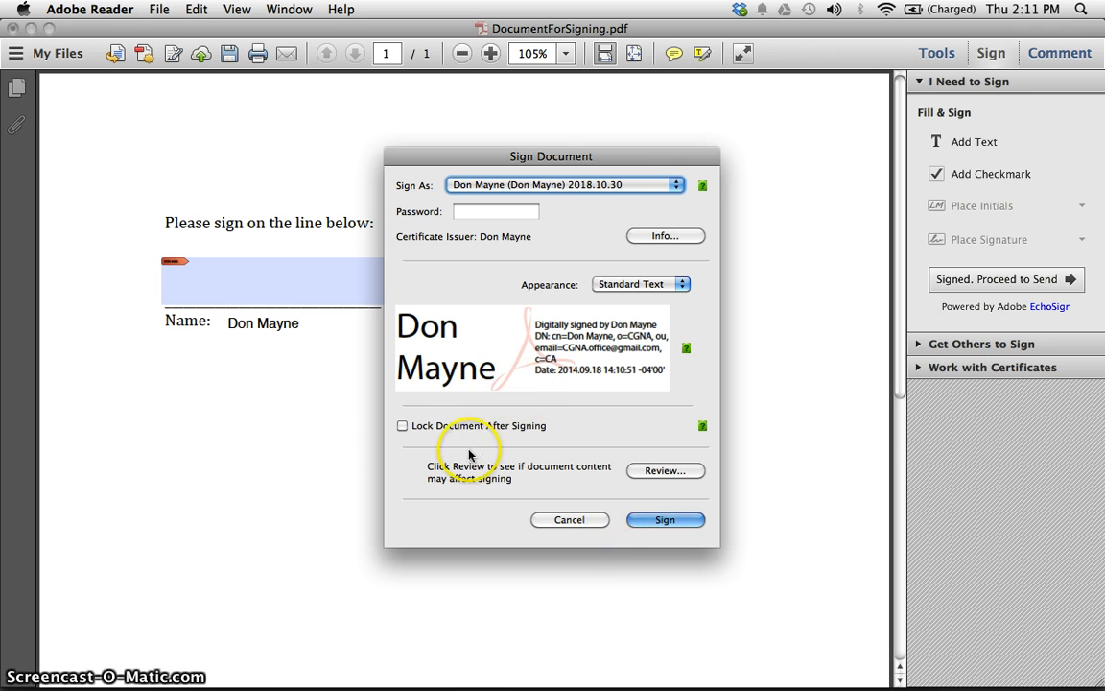
mouse_move(656, 540)
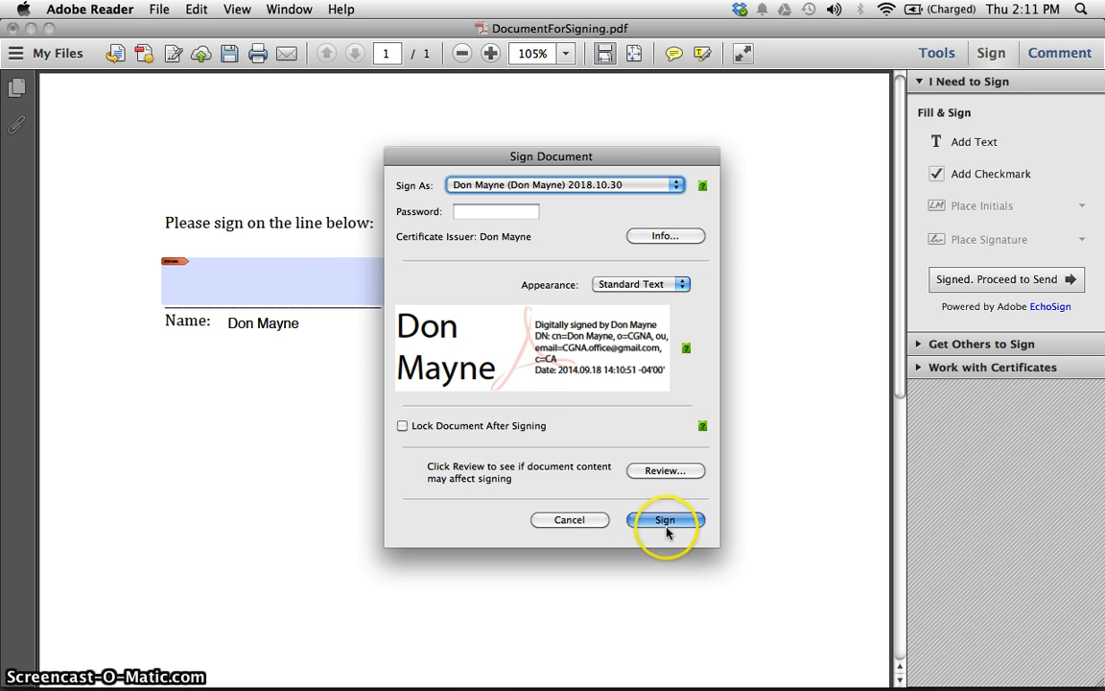
Enter the digital ID password and sign with Don Mayne's certificate
left_click(665, 521)
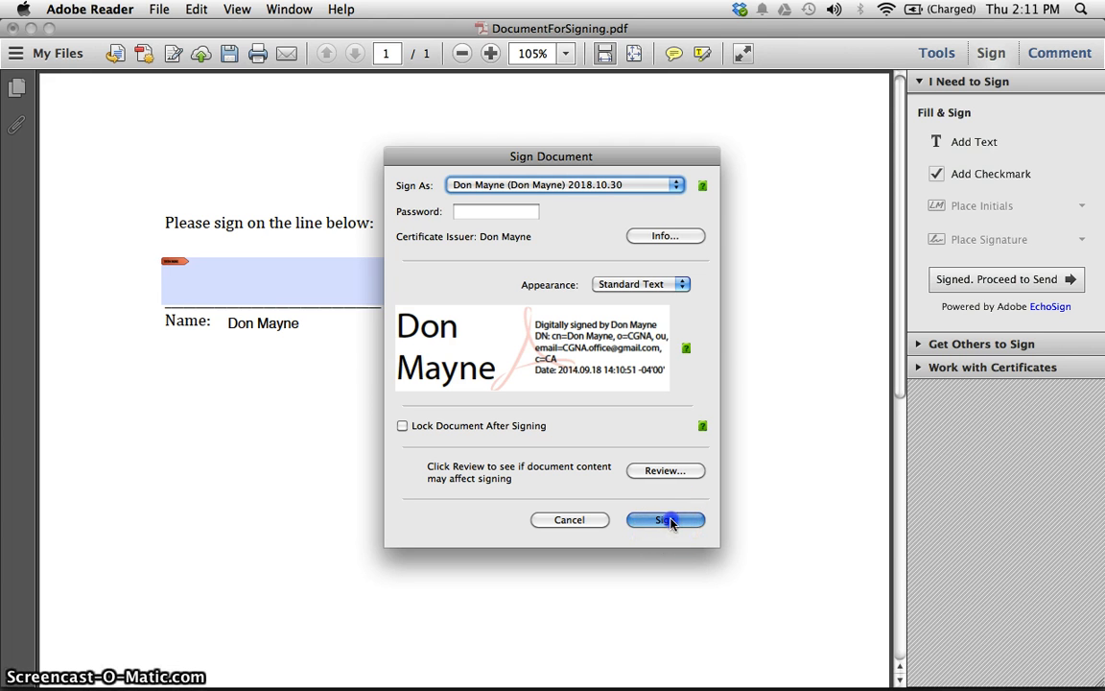
left_click(665, 519)
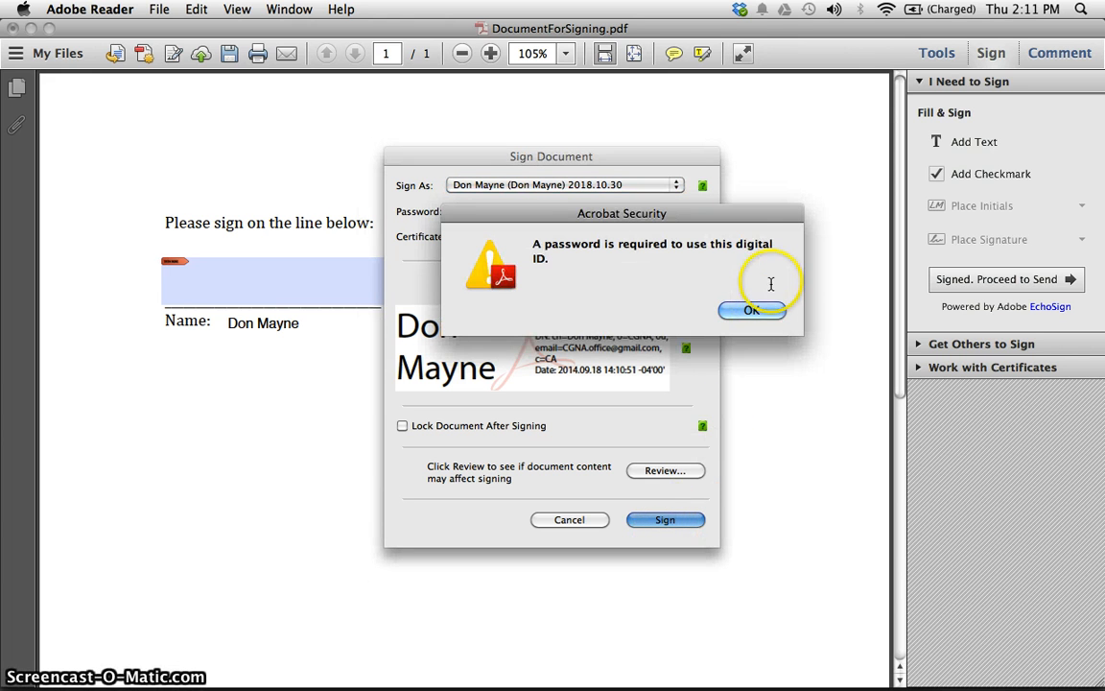
left_click(751, 310)
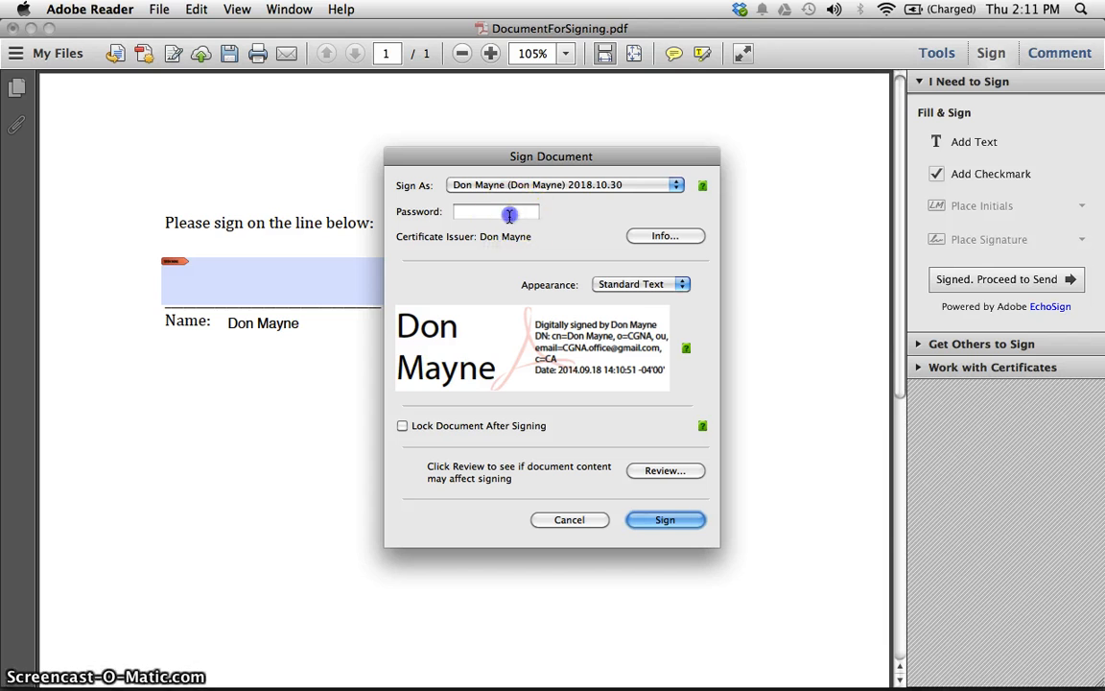
type("•••")
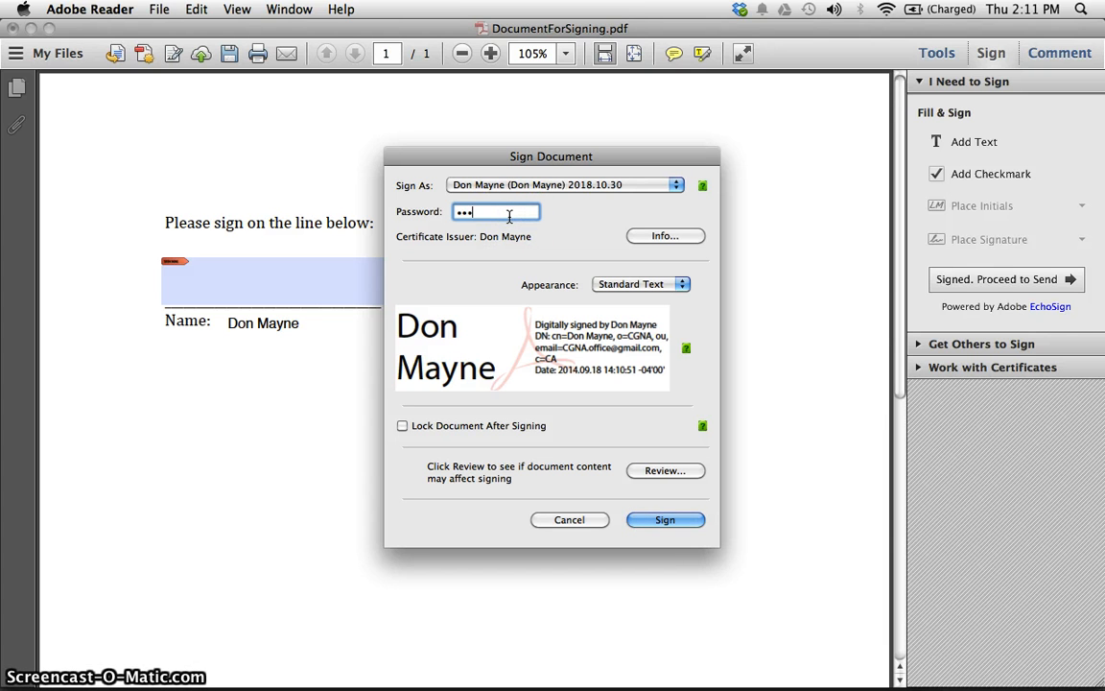
type("••••")
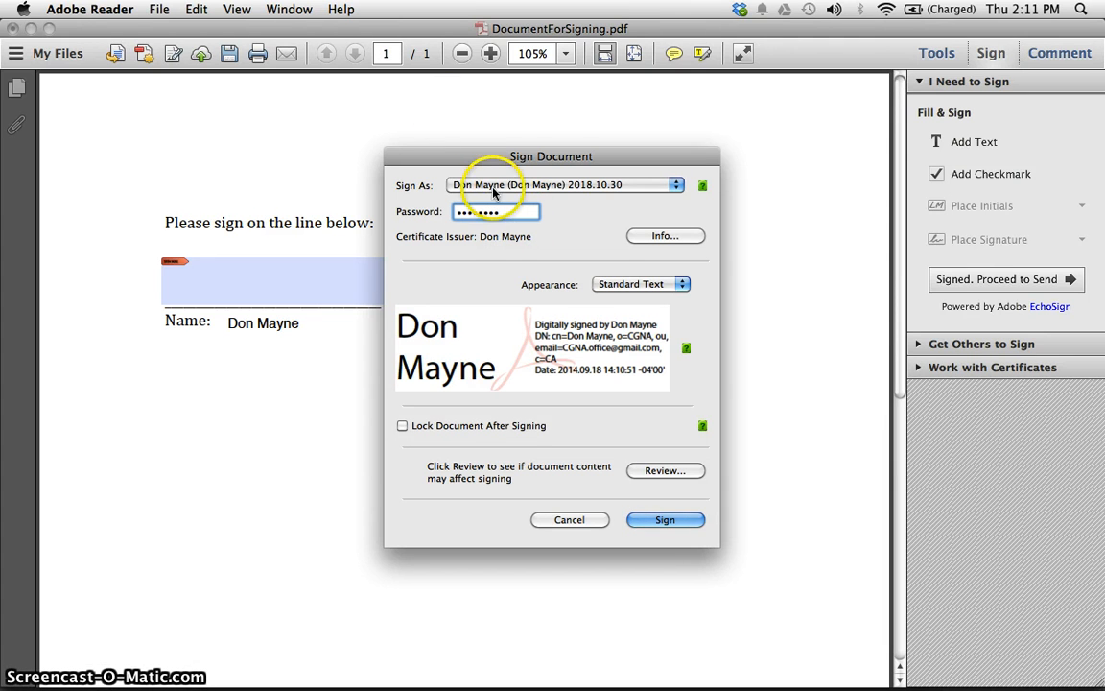
left_click(665, 519)
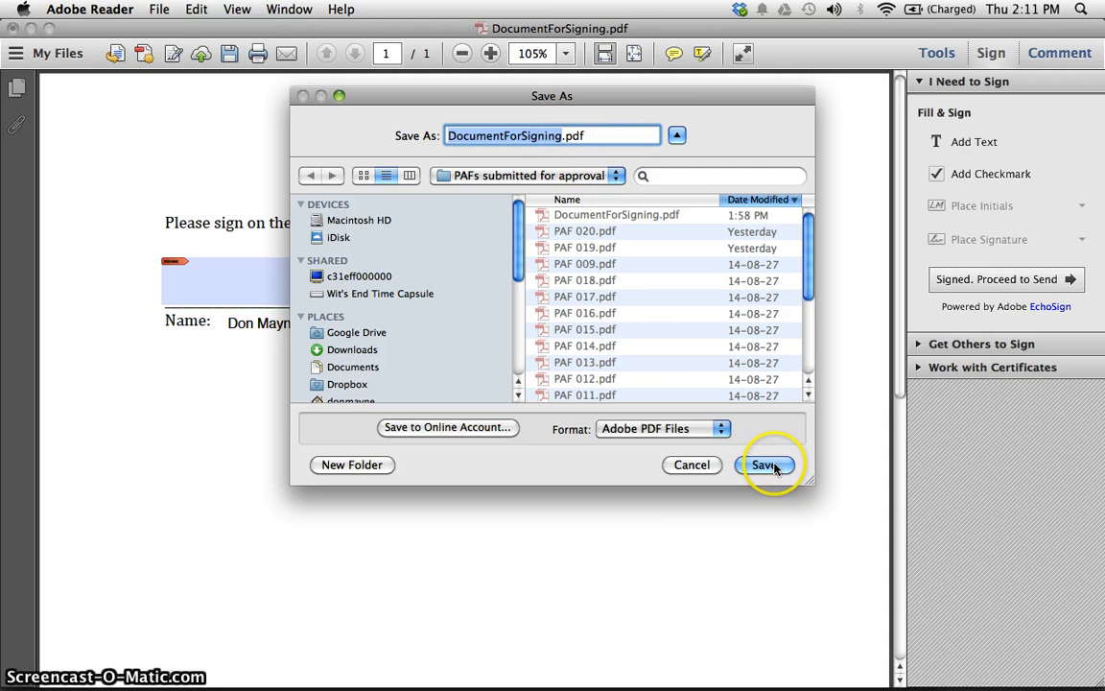
Save the signed DocumentForSigning.pdf under its original name and reopen it from Finder
left_click(765, 465)
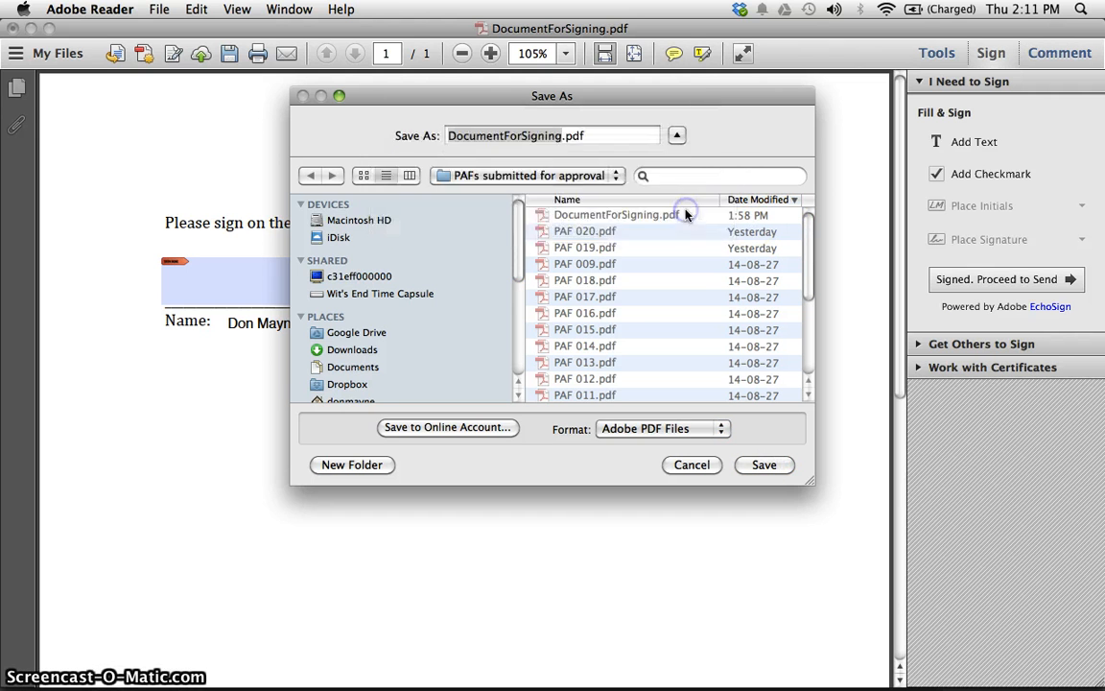
left_click(764, 464)
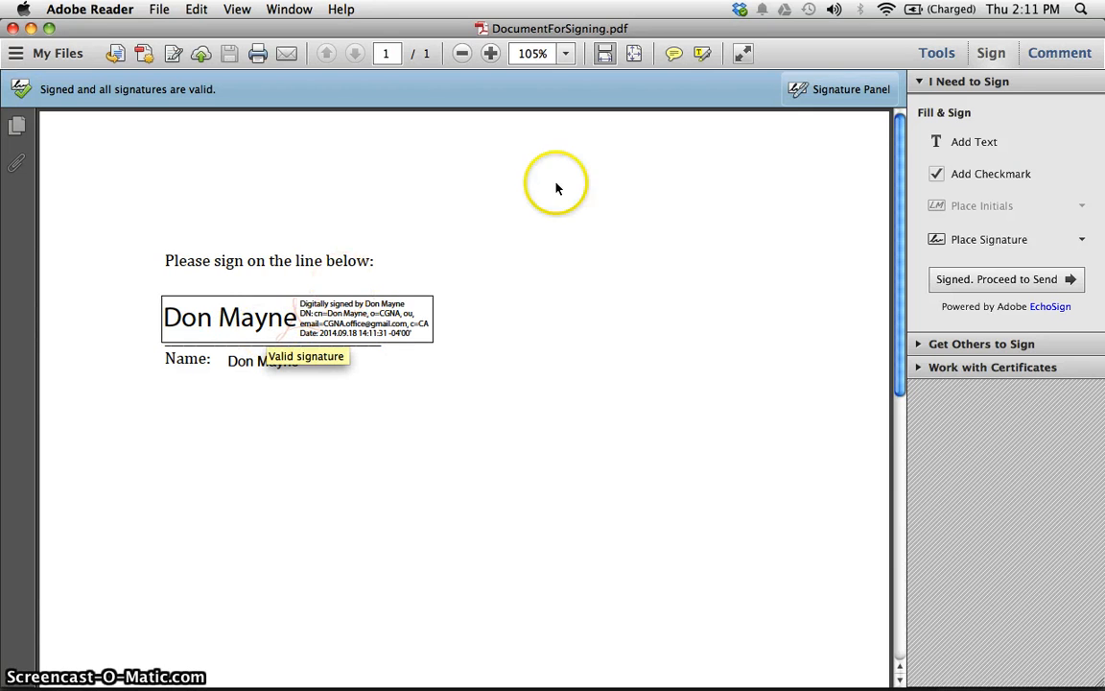
mouse_move(15, 27)
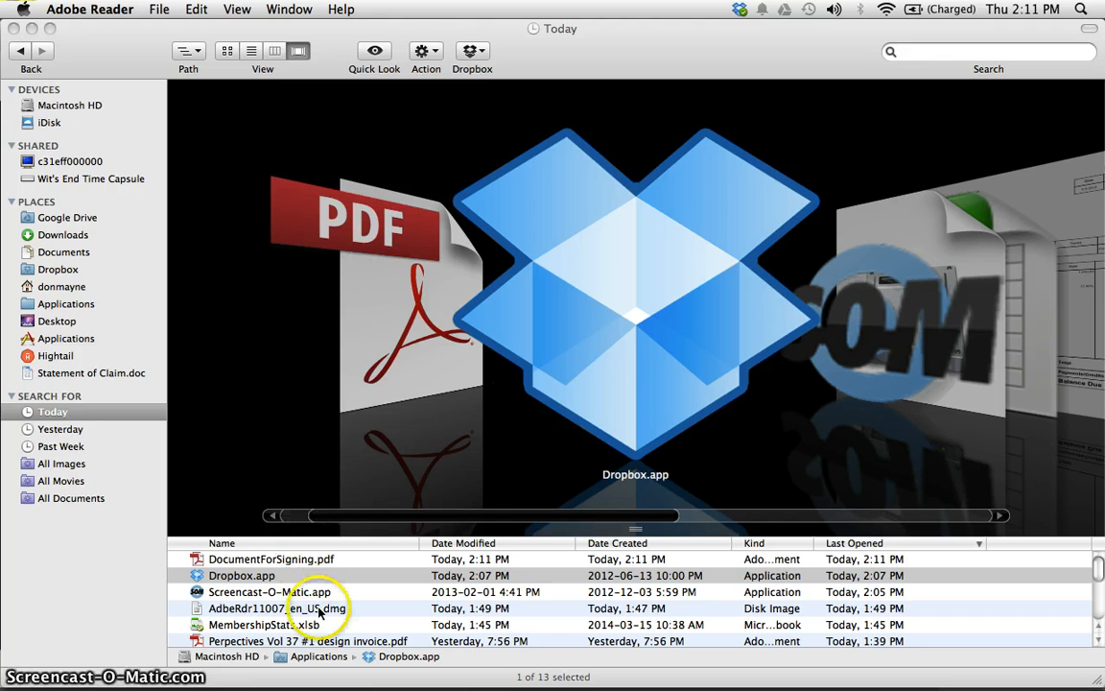
left_click(271, 559)
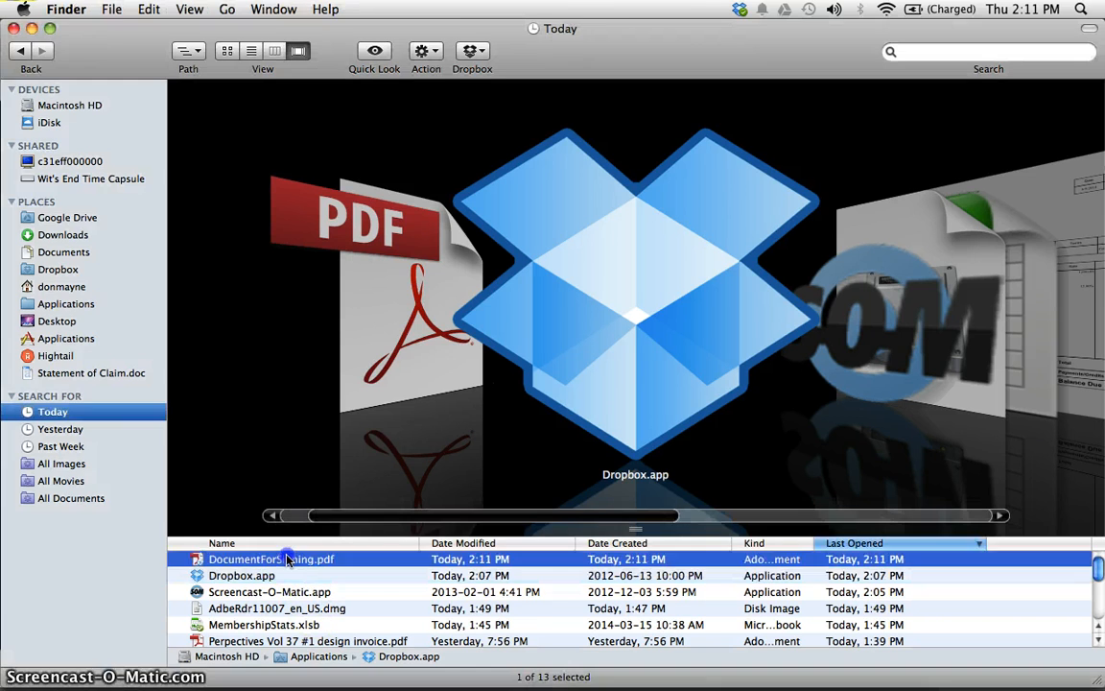
double_click(272, 559)
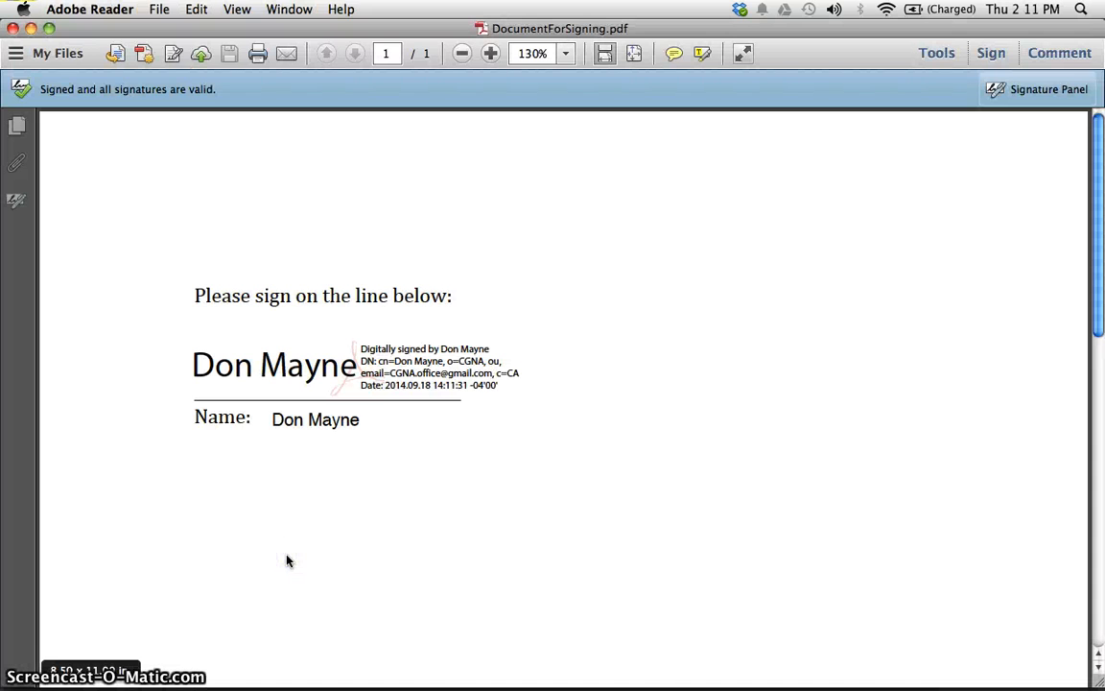
left_click(369, 365)
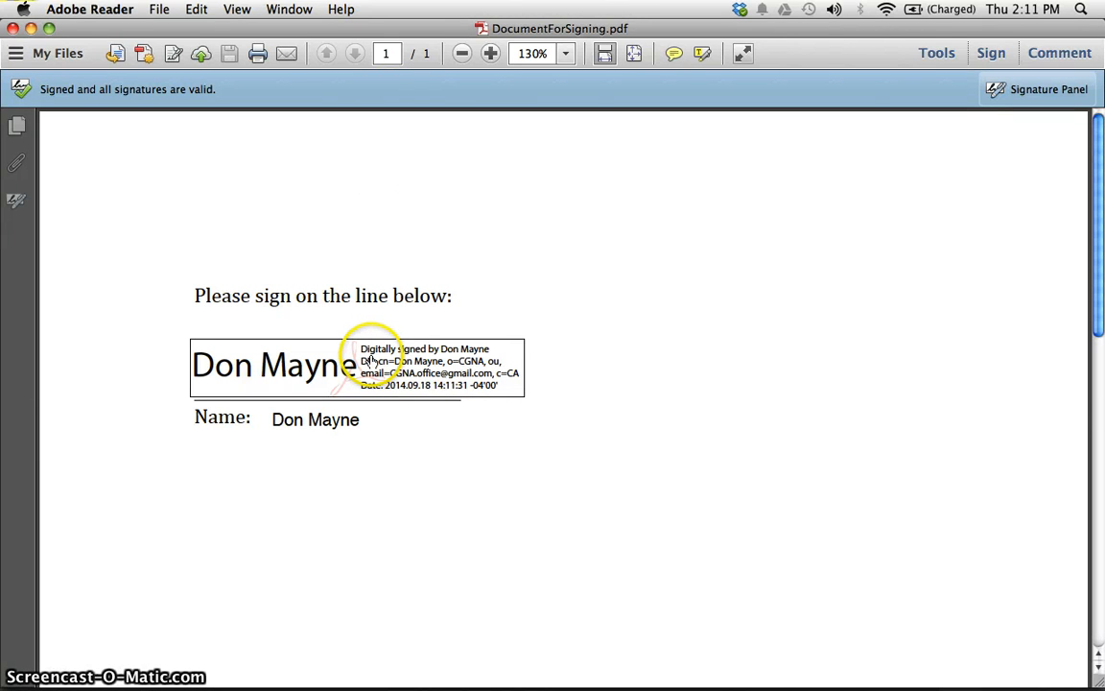
mouse_move(373, 363)
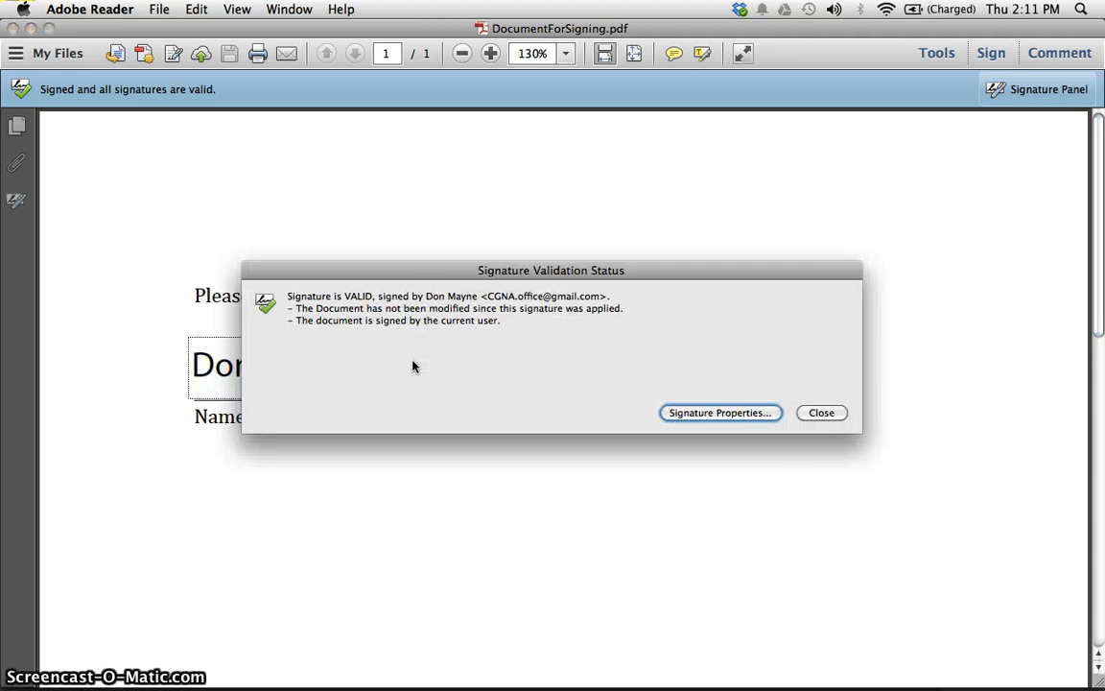
mouse_move(408, 321)
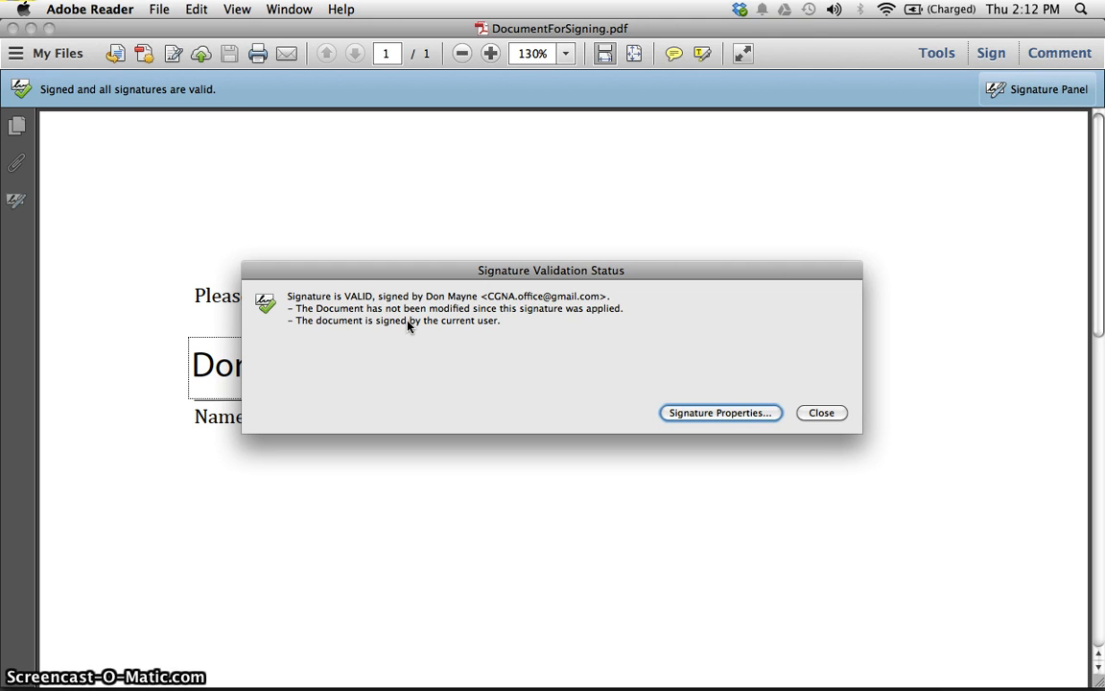
left_click(821, 413)
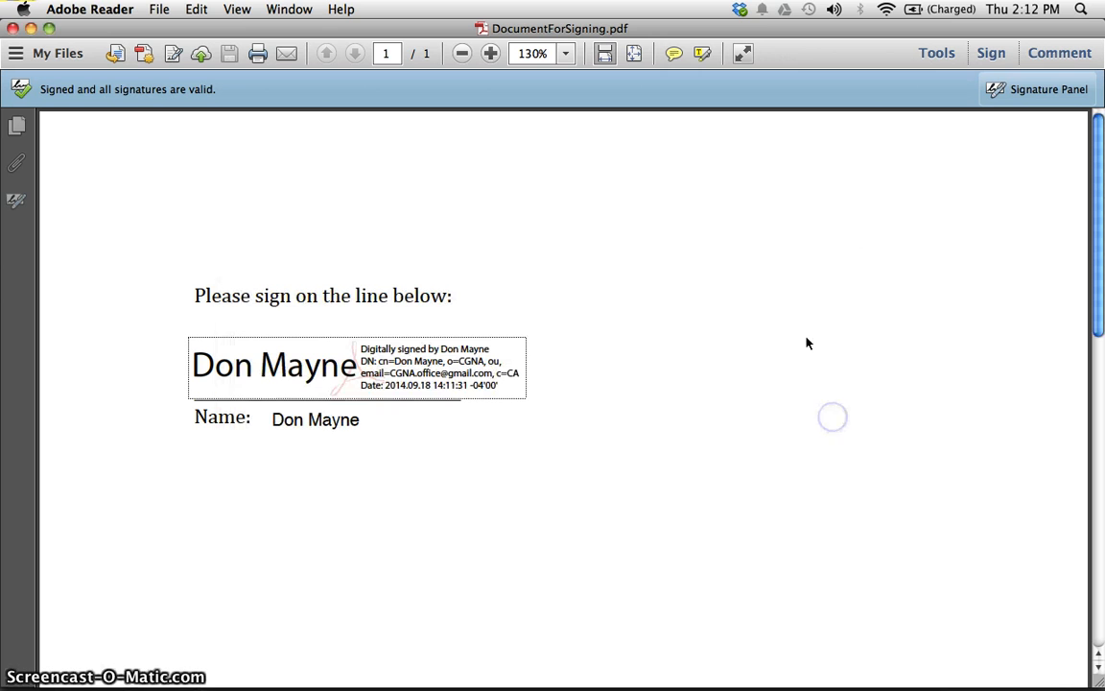
mouse_move(729, 471)
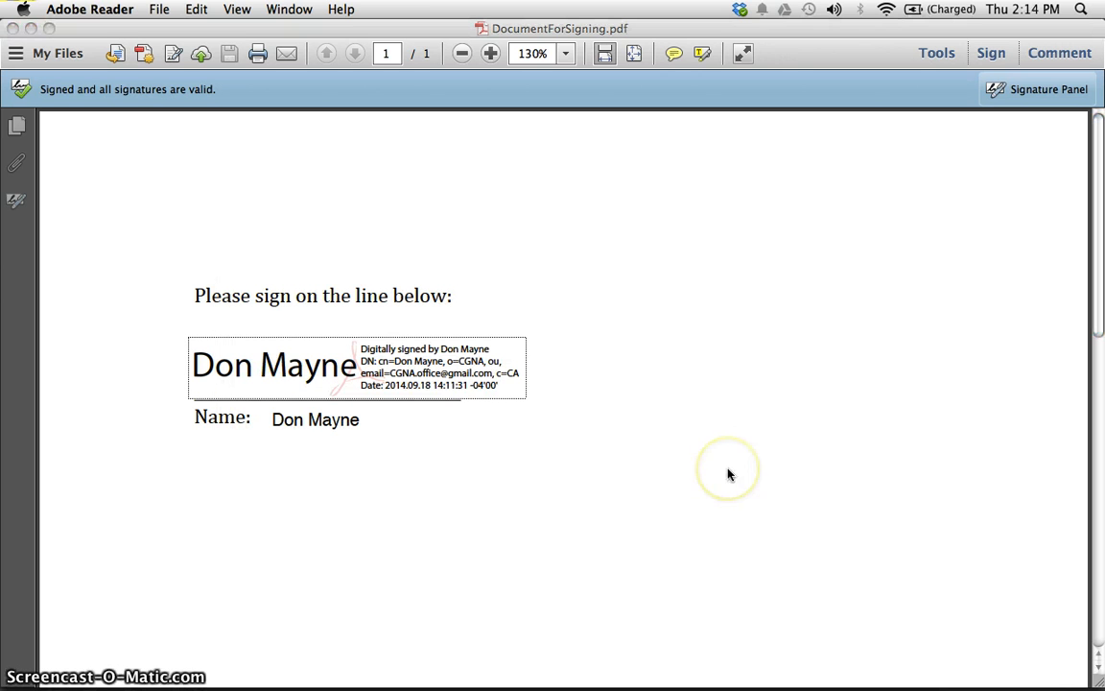
mouse_move(729, 474)
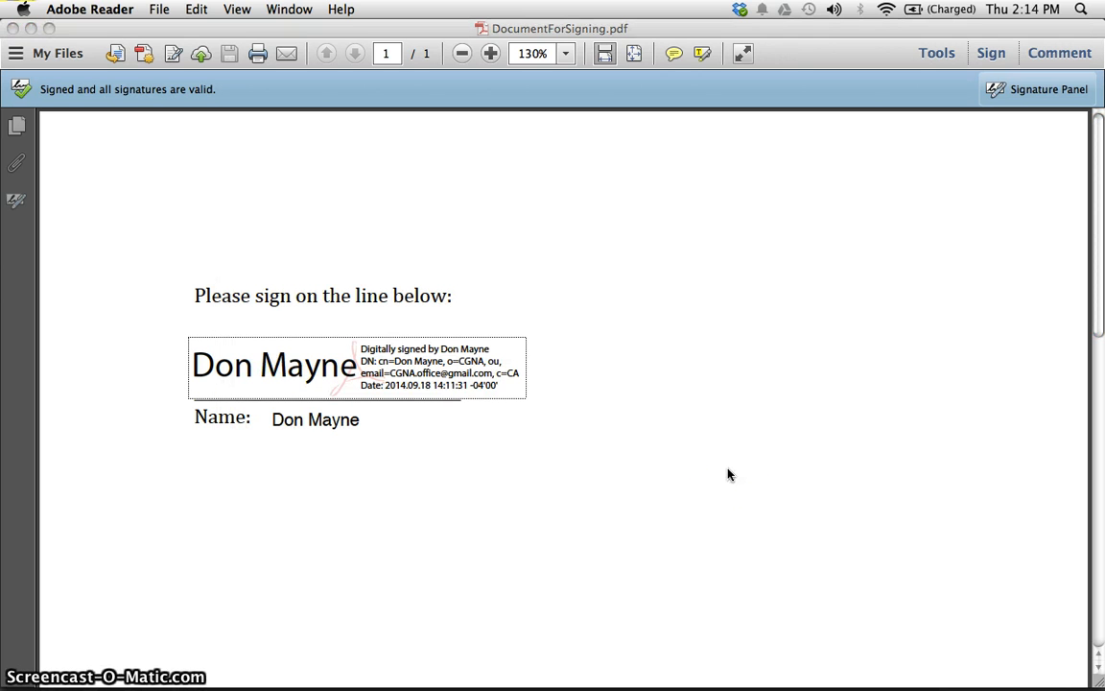